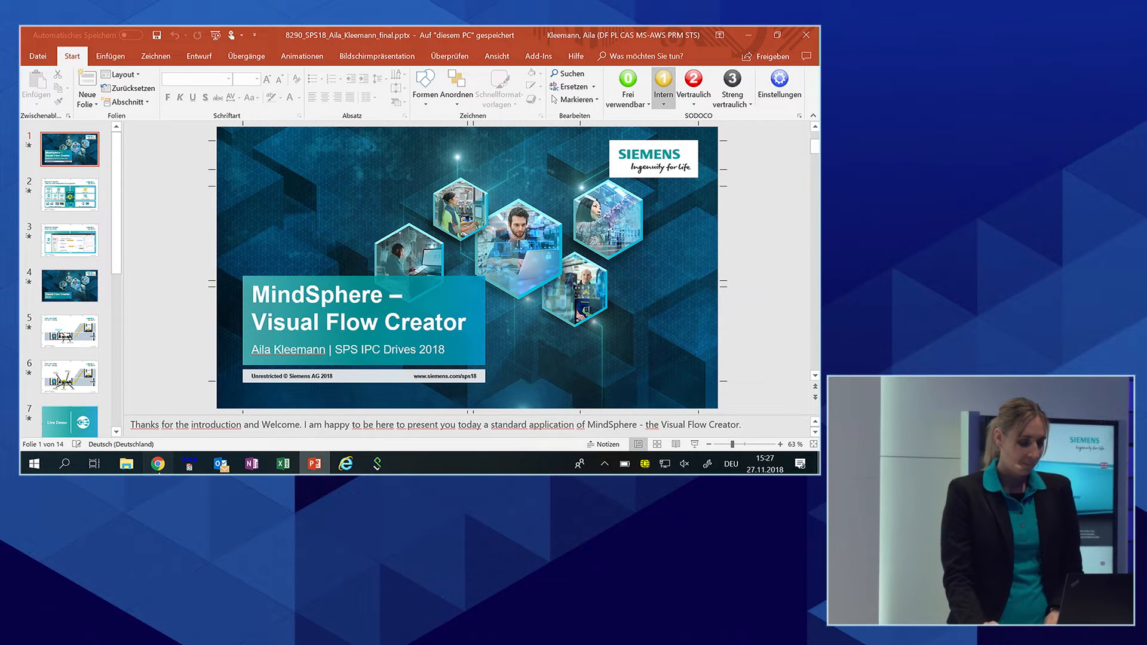
Switch from the PowerPoint title slide to the Siemens sign-in page in Chrome
left_click(158, 464)
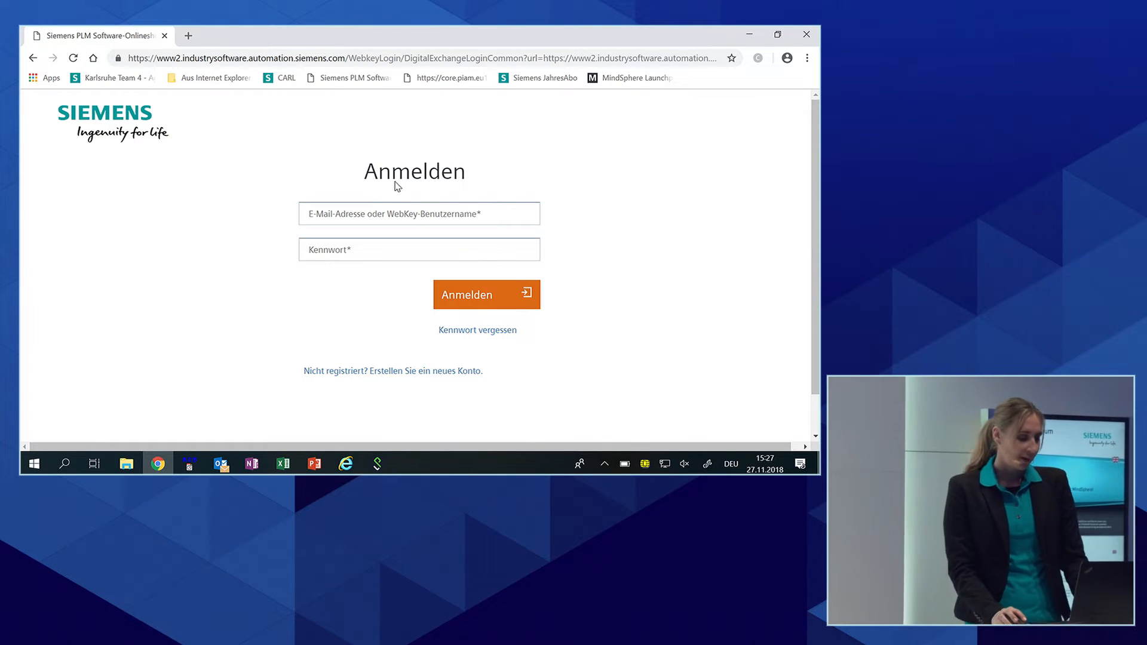
Sign in with the saved Siemens account to reach the MindSphere Launchpad
left_click(418, 213)
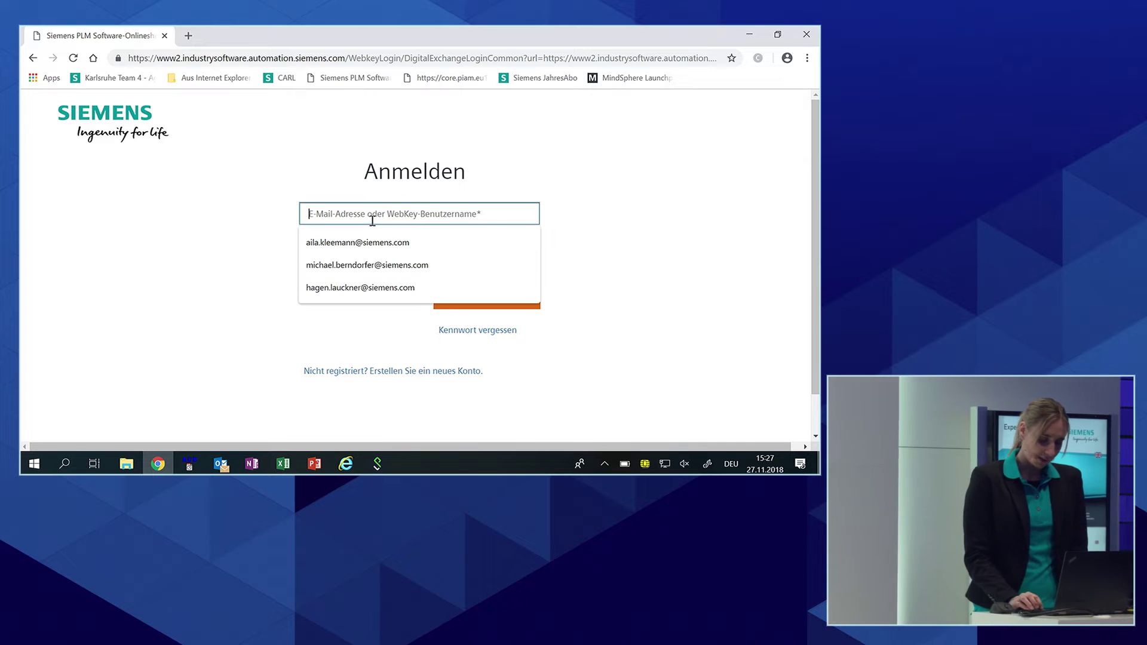
left_click(357, 242)
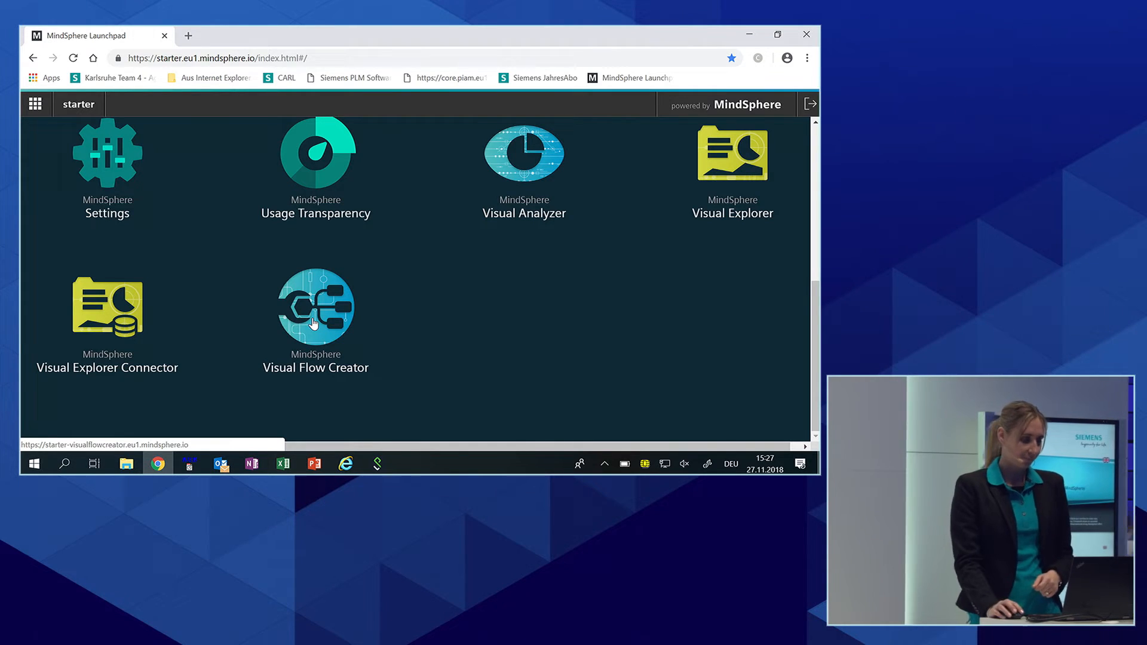
Launch Visual Flow Creator on the 01 SPS flow and expand the input and mindsphere out node groups
left_click(316, 320)
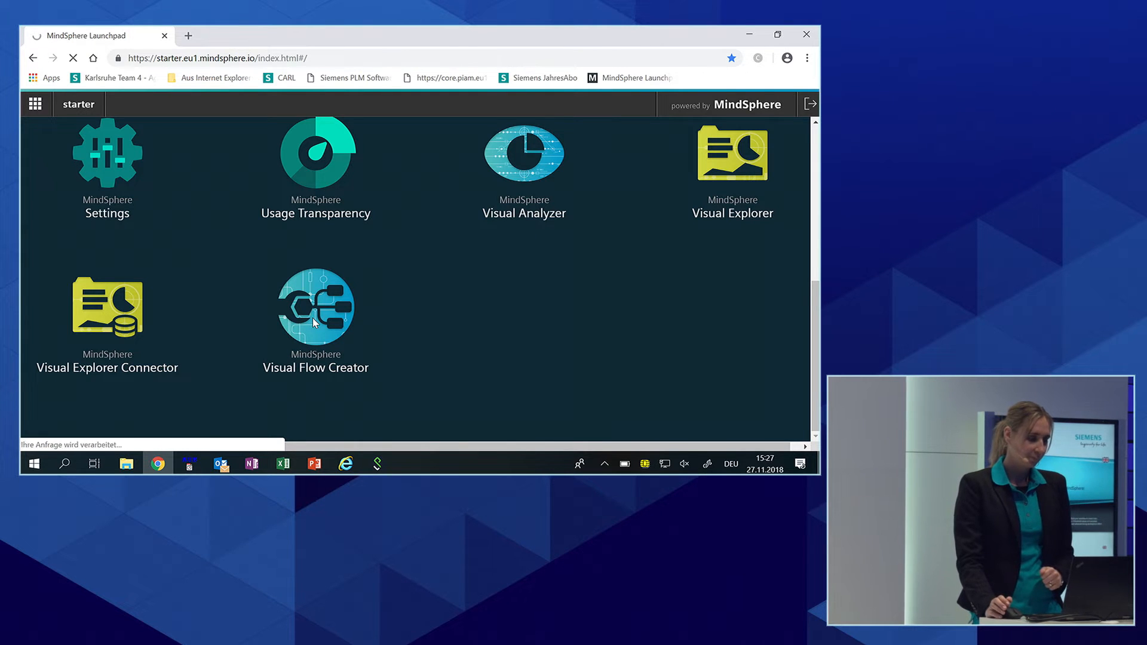
left_click(315, 308)
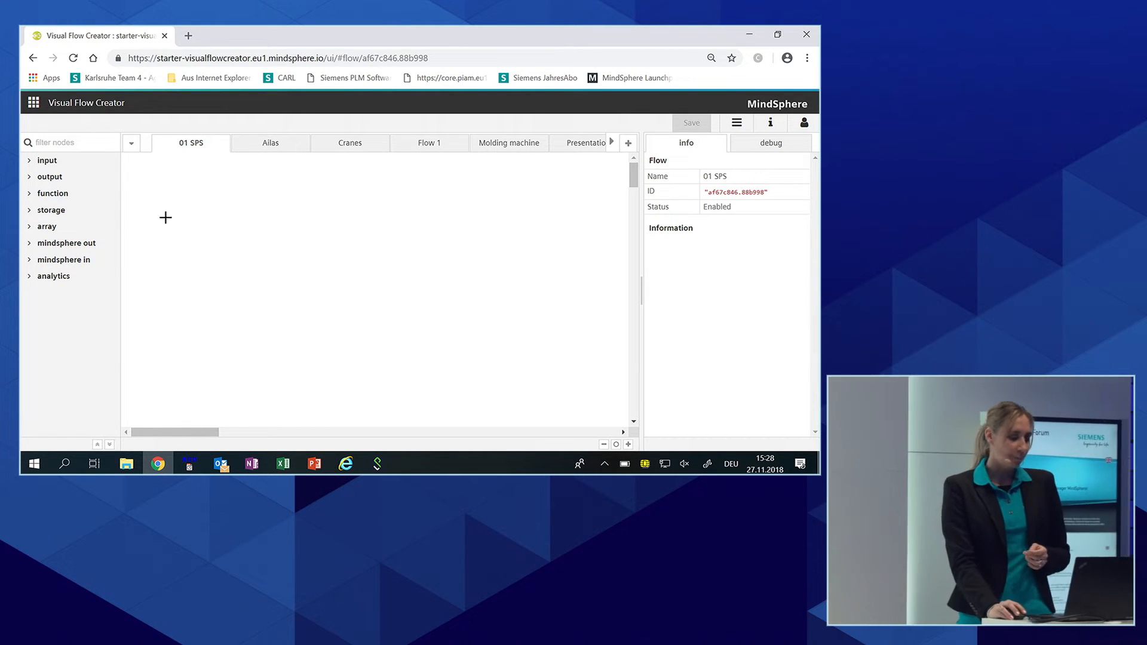
left_click(47, 160)
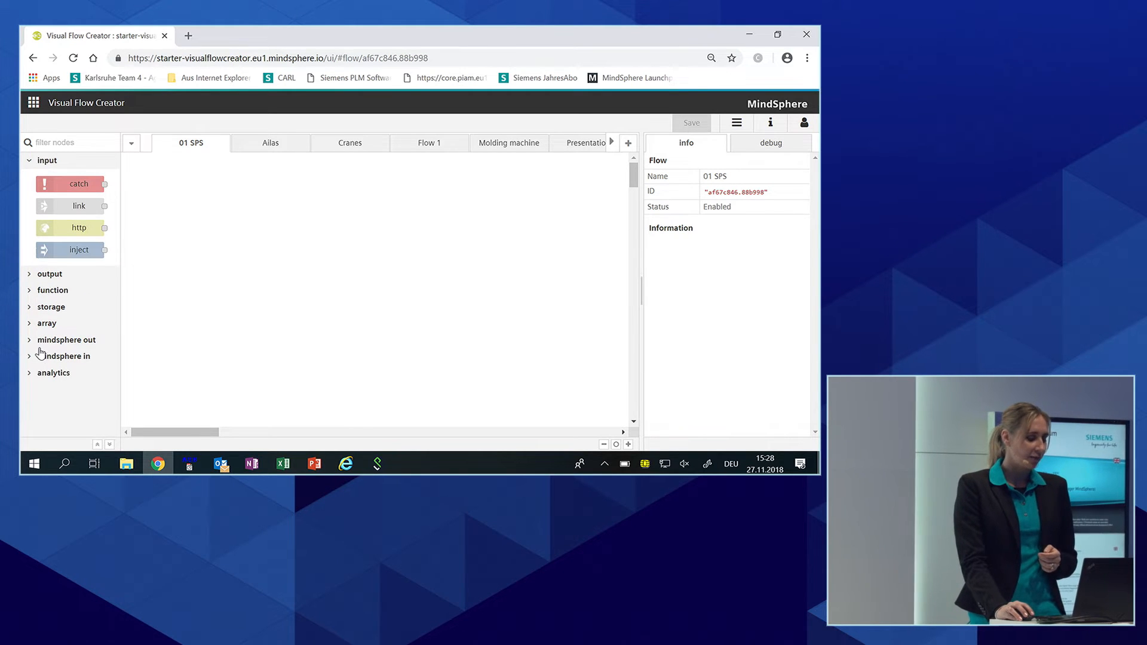
left_click(66, 339)
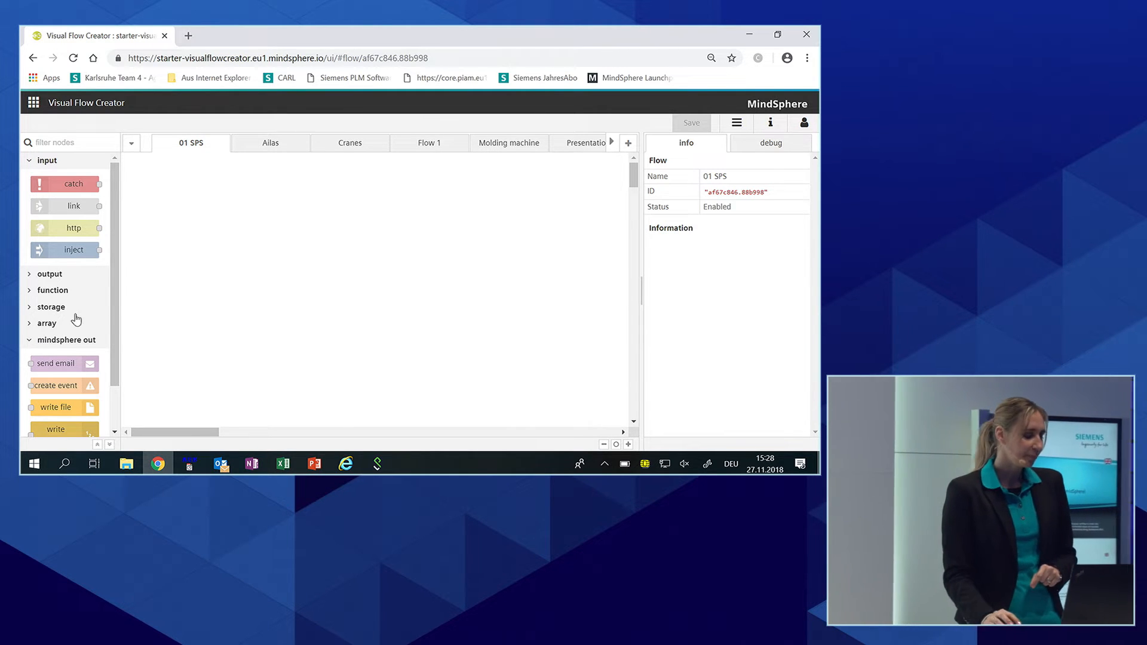
Place a timestamp inject node and a read timeseries node wired after it
left_click_drag(72, 250, 201, 230)
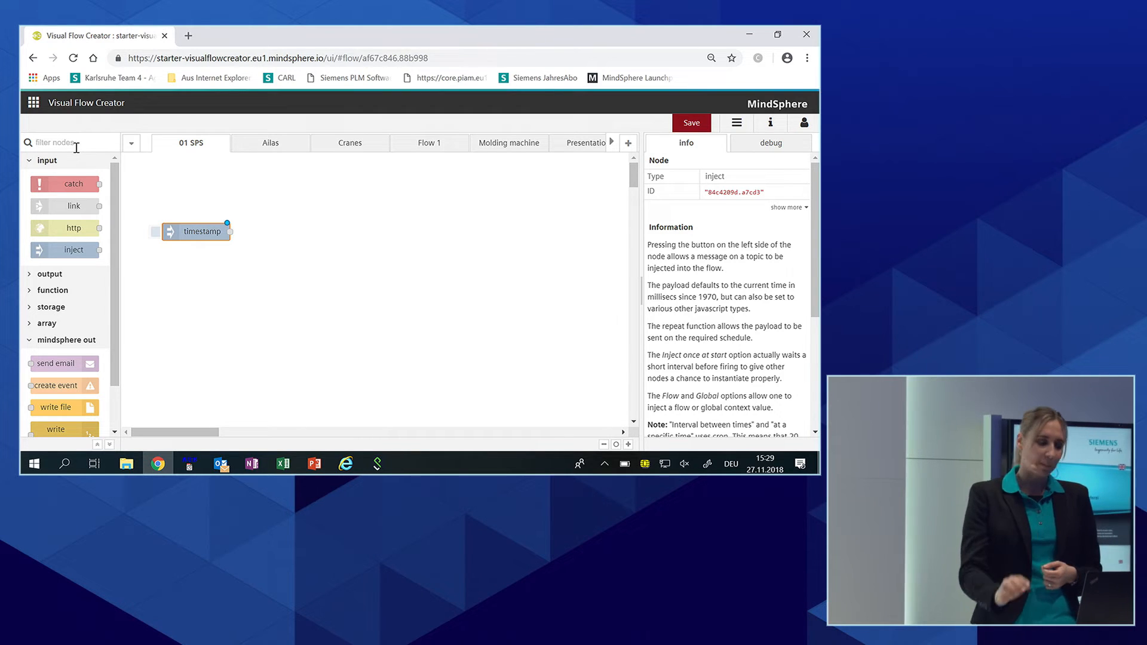
type("read")
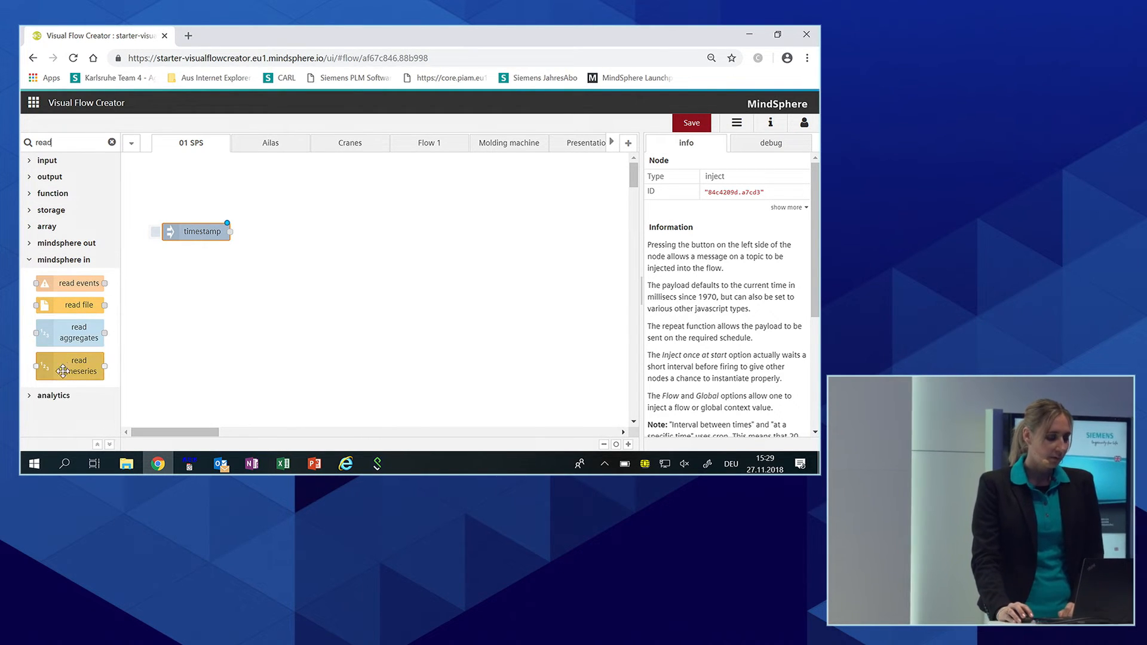
left_click_drag(73, 366, 306, 237)
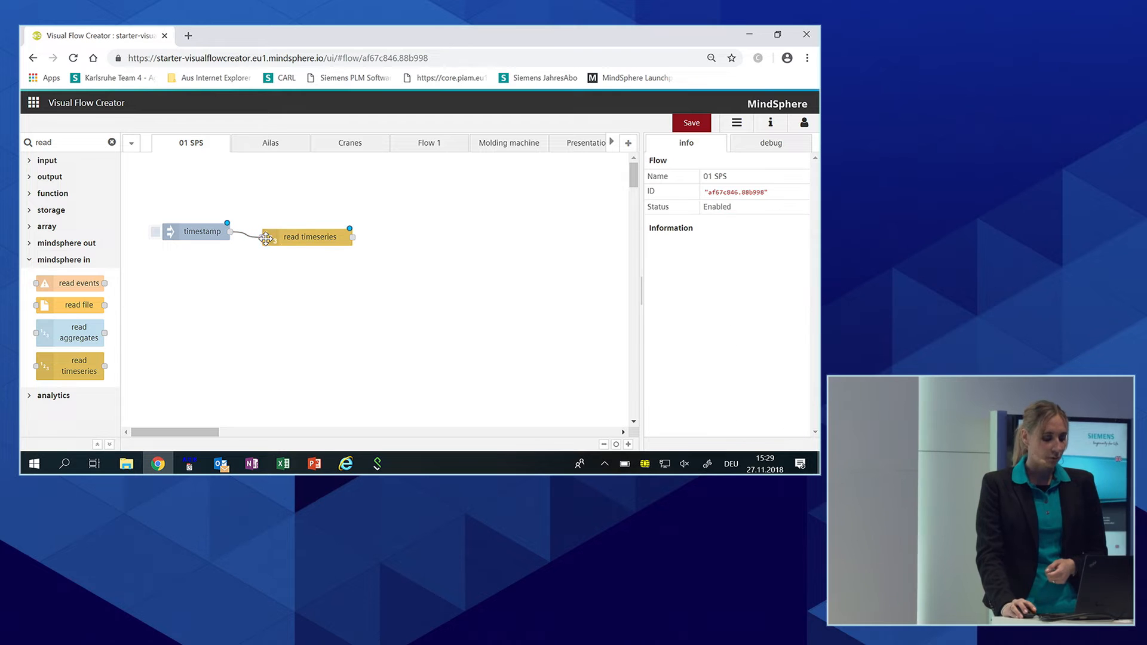
Set the read timeseries topic to Pump1 > MotorCurrent and adjust how far back values are read
double_click(310, 237)
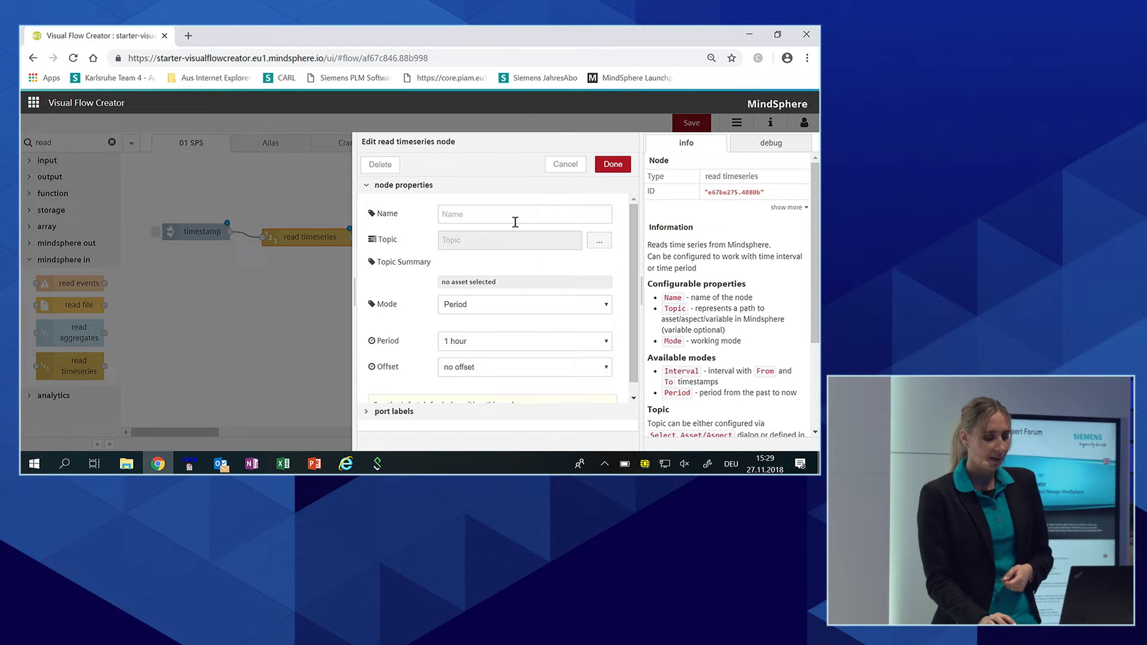
mouse_move(604, 251)
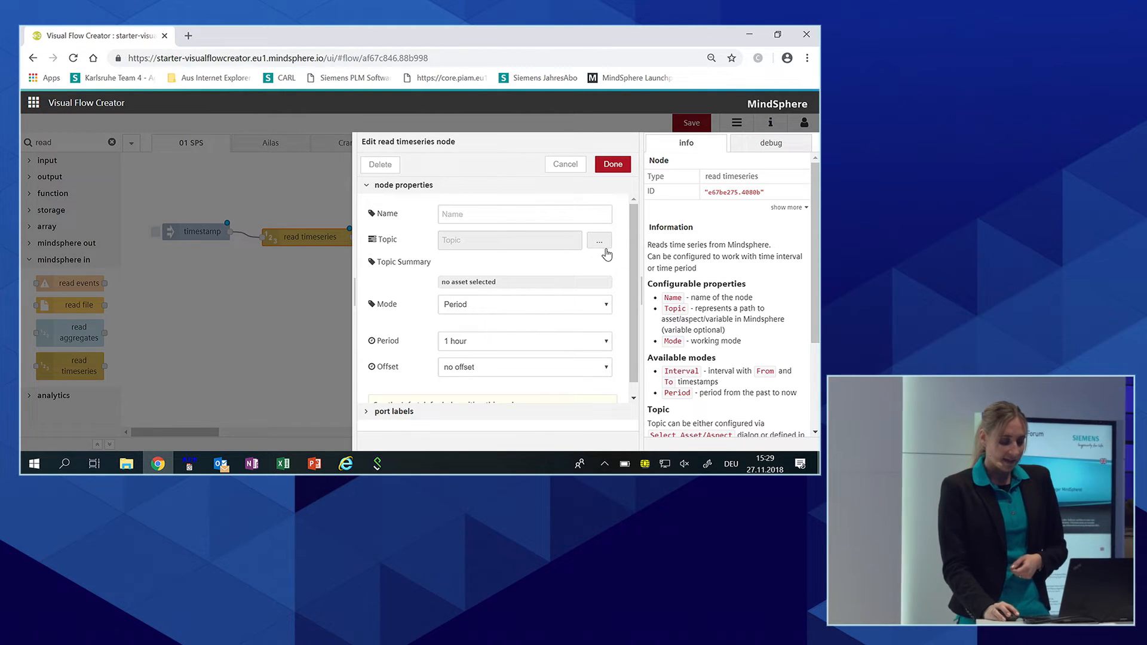
left_click(598, 240)
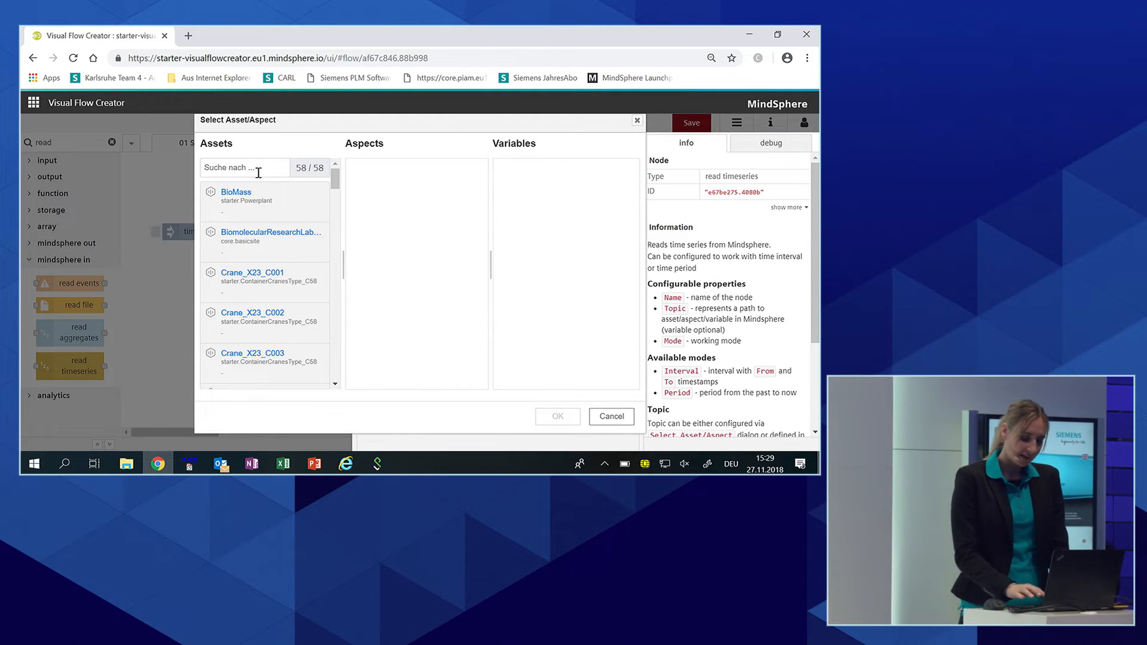
type("pump")
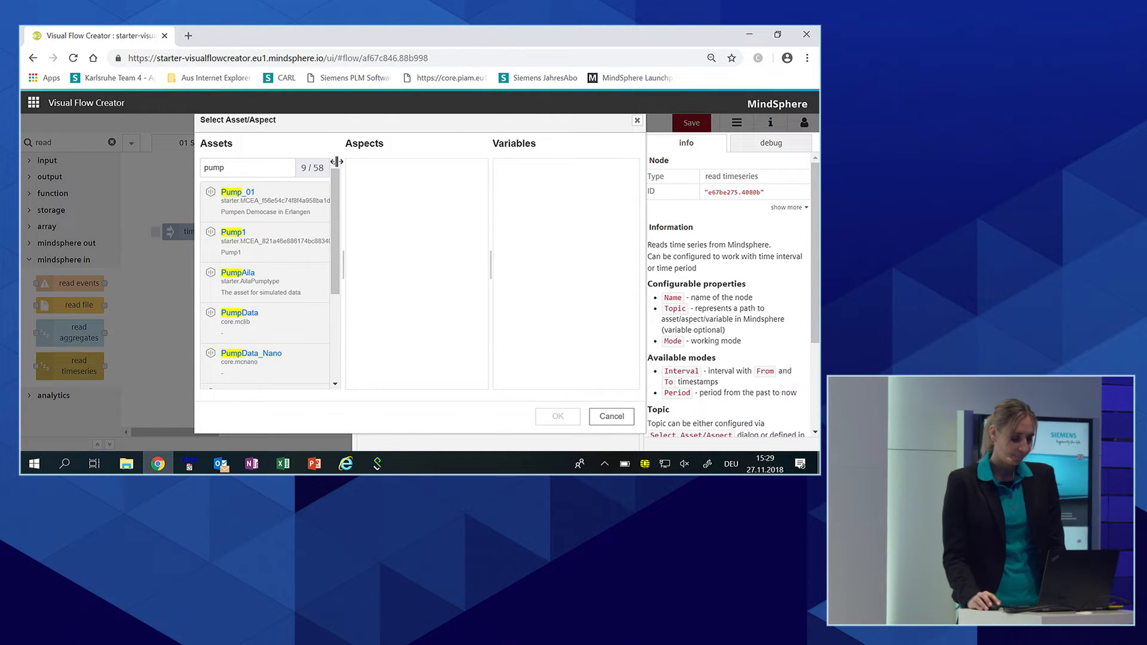
left_click(258, 241)
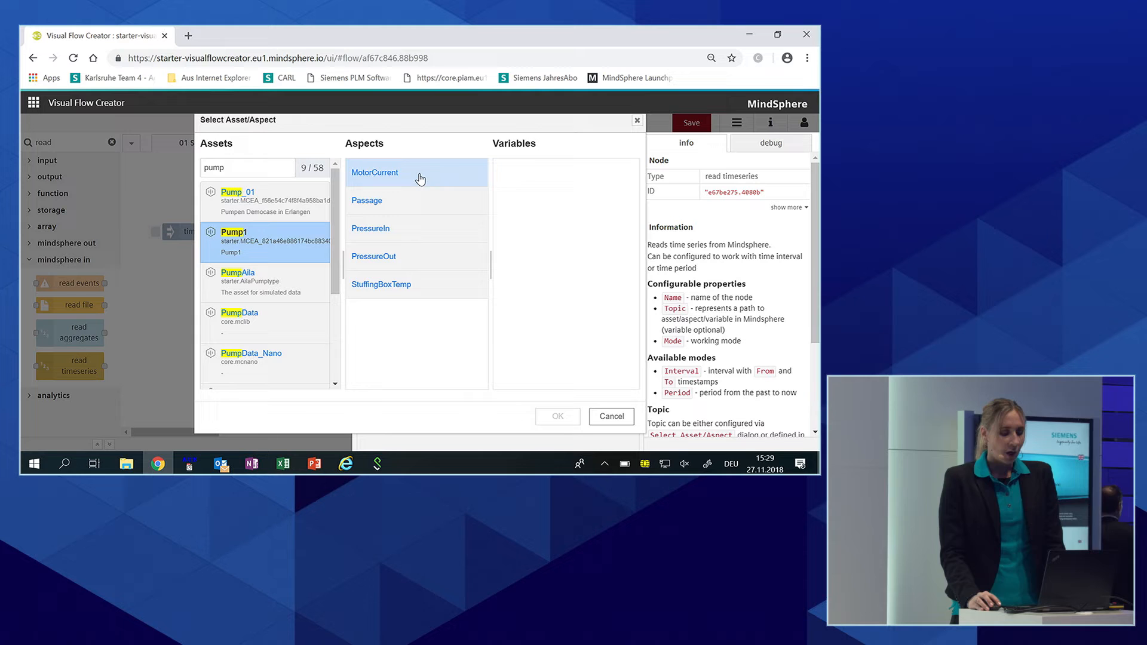
left_click(398, 172)
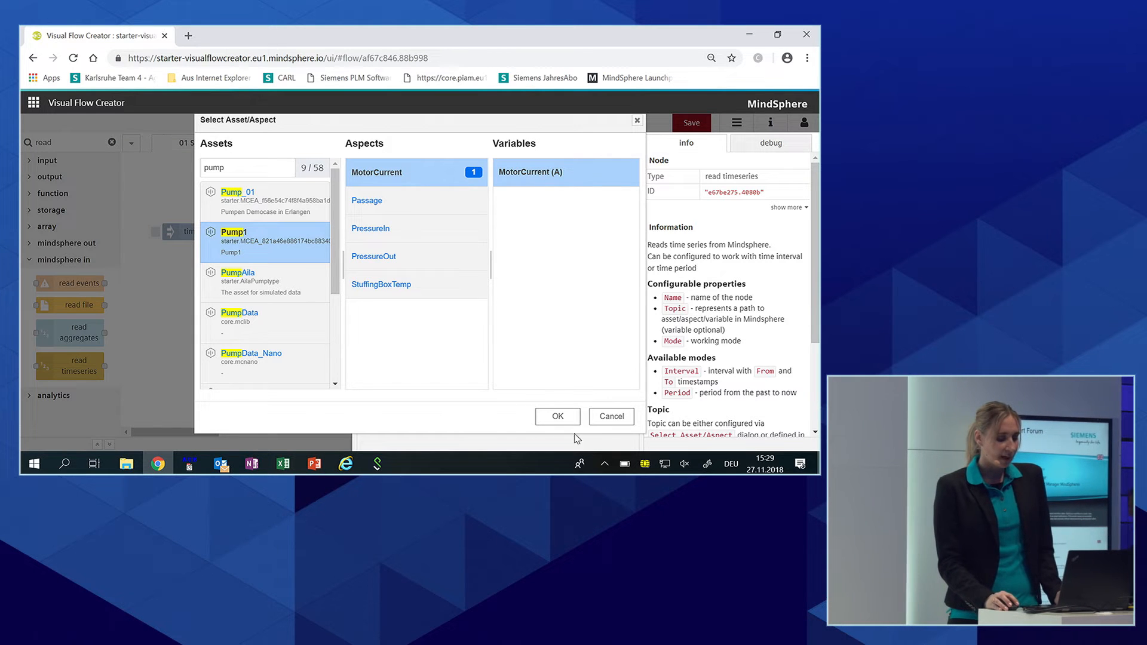
left_click(557, 416)
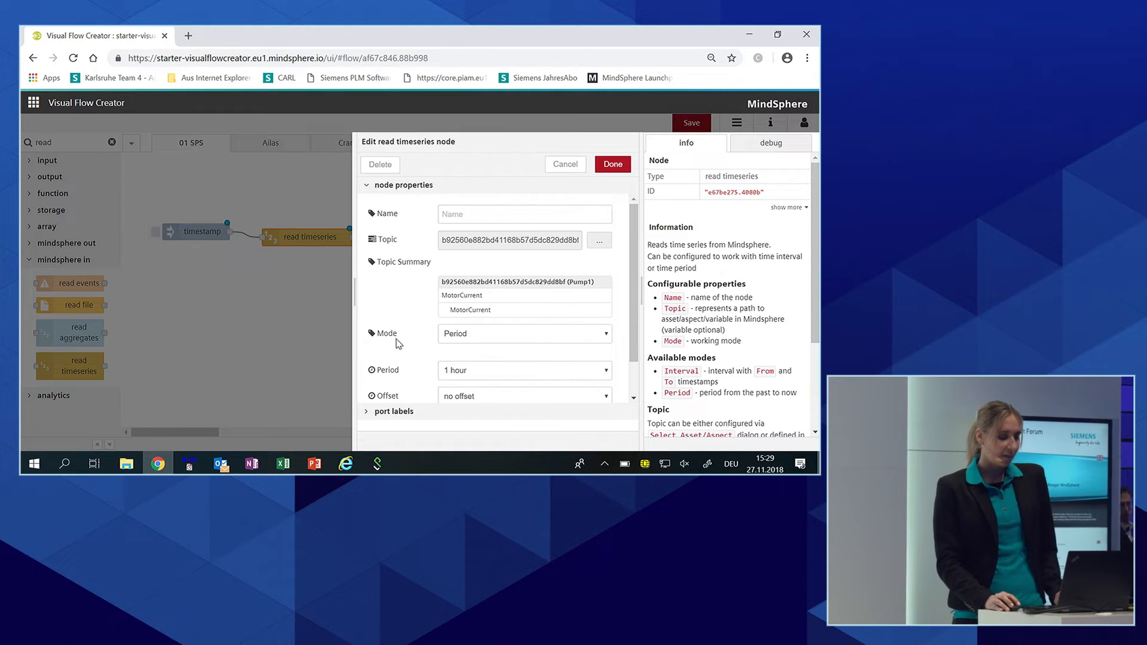
mouse_move(494, 334)
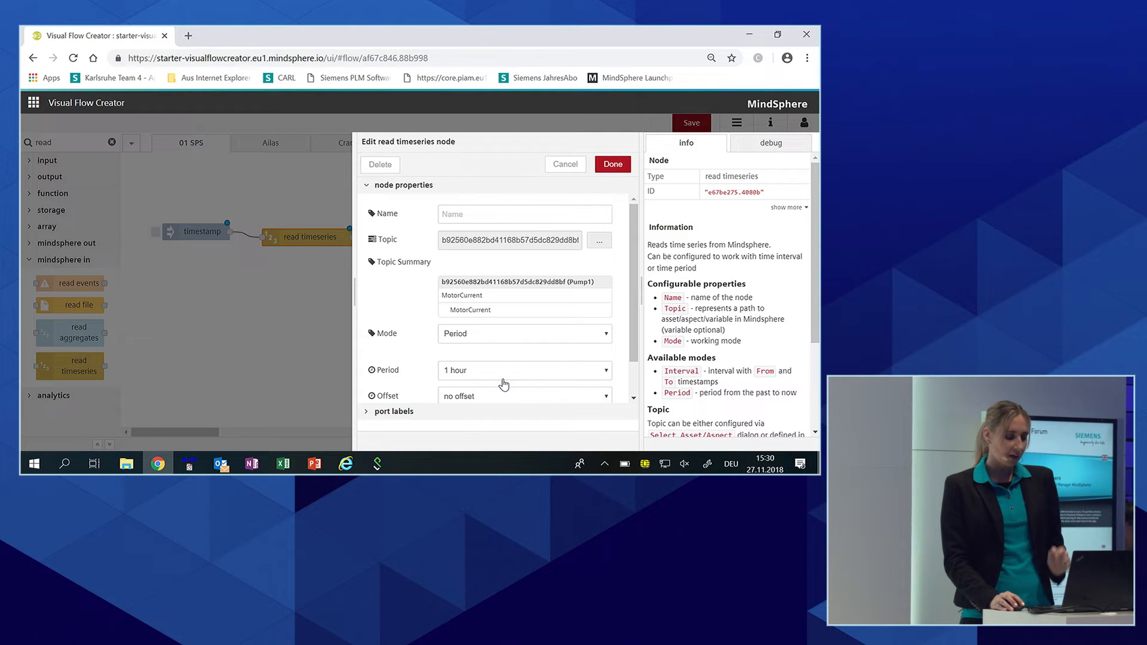
left_click(524, 371)
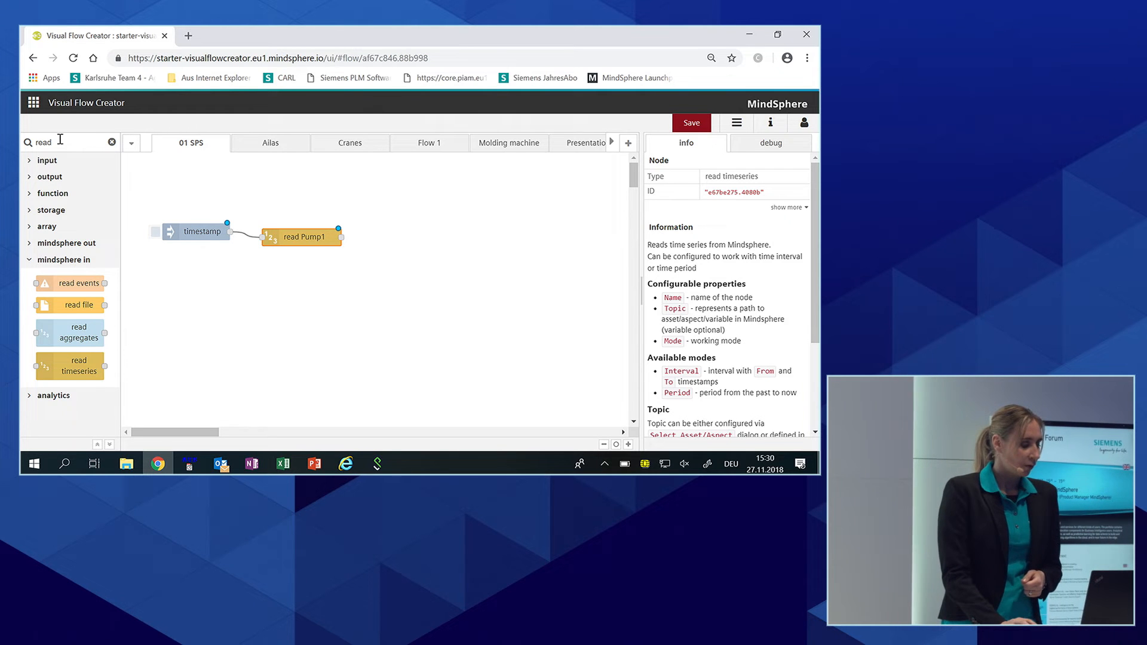
Add an array filter node next to read Pump1 and bring up its settings
left_click(112, 142)
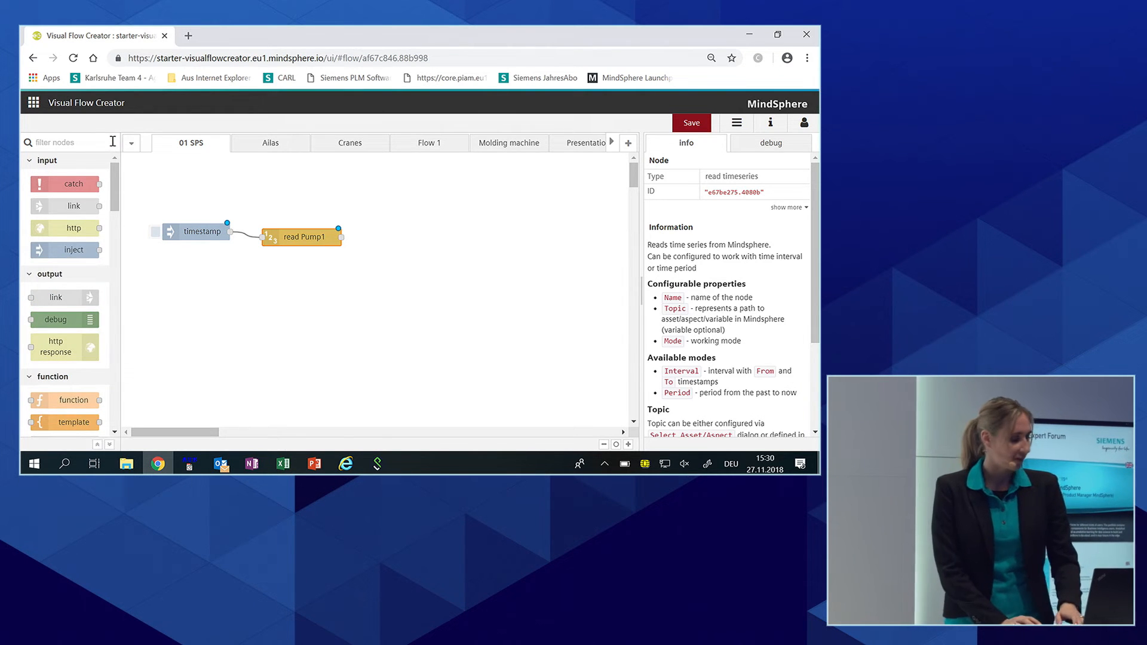
type("file")
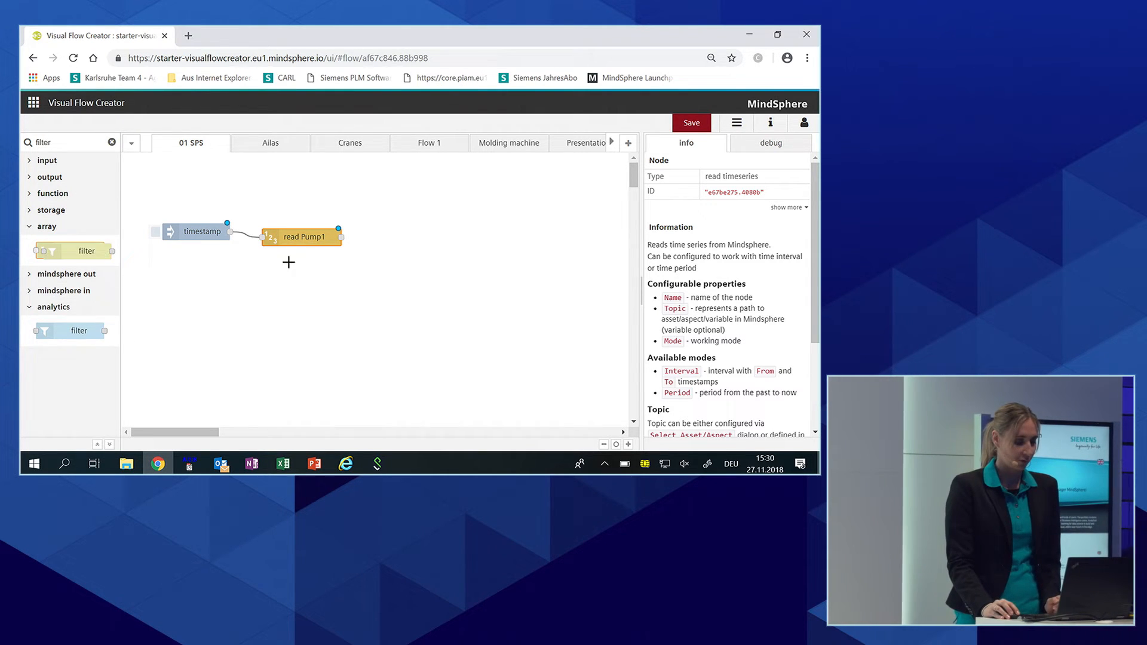
left_click_drag(71, 249, 411, 221)
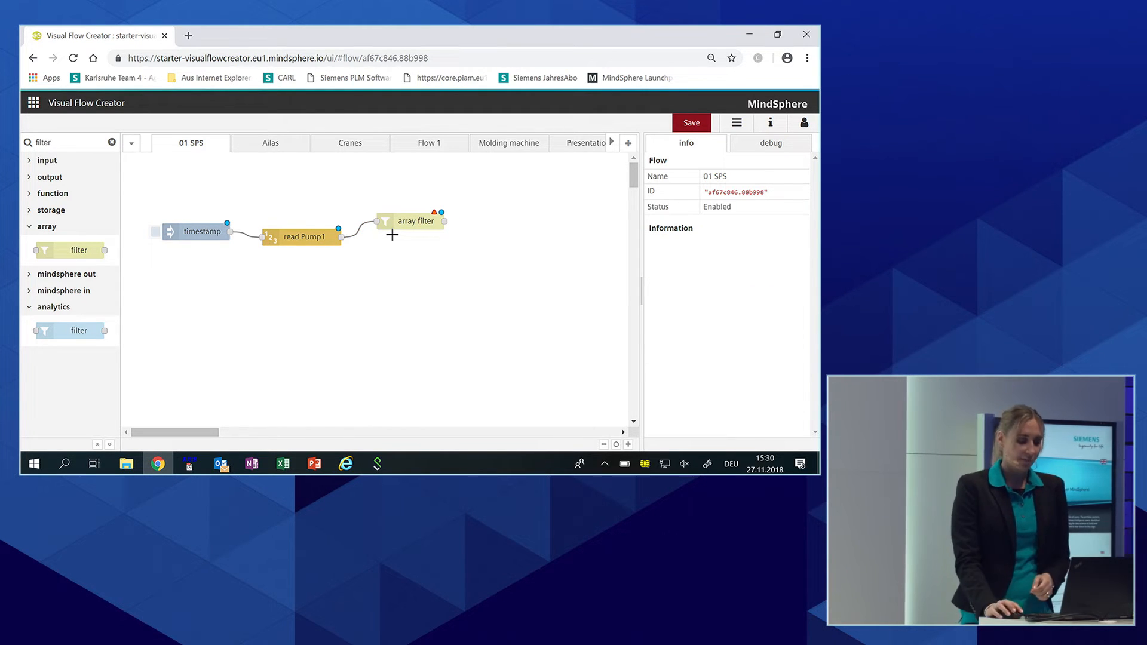
left_click(414, 221)
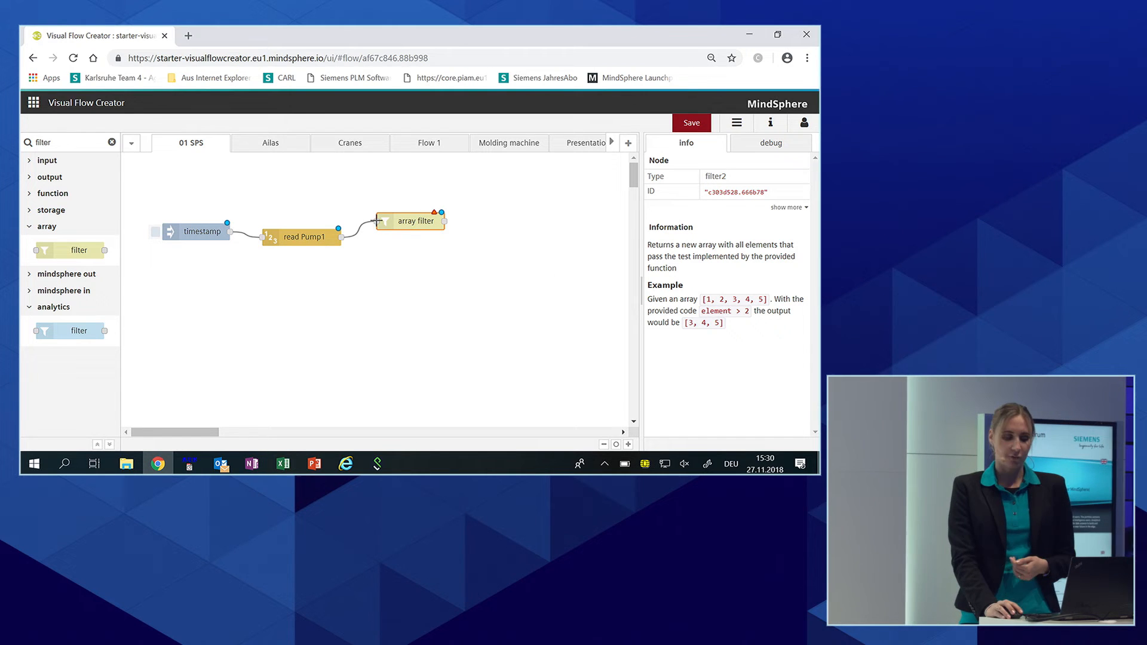
double_click(416, 221)
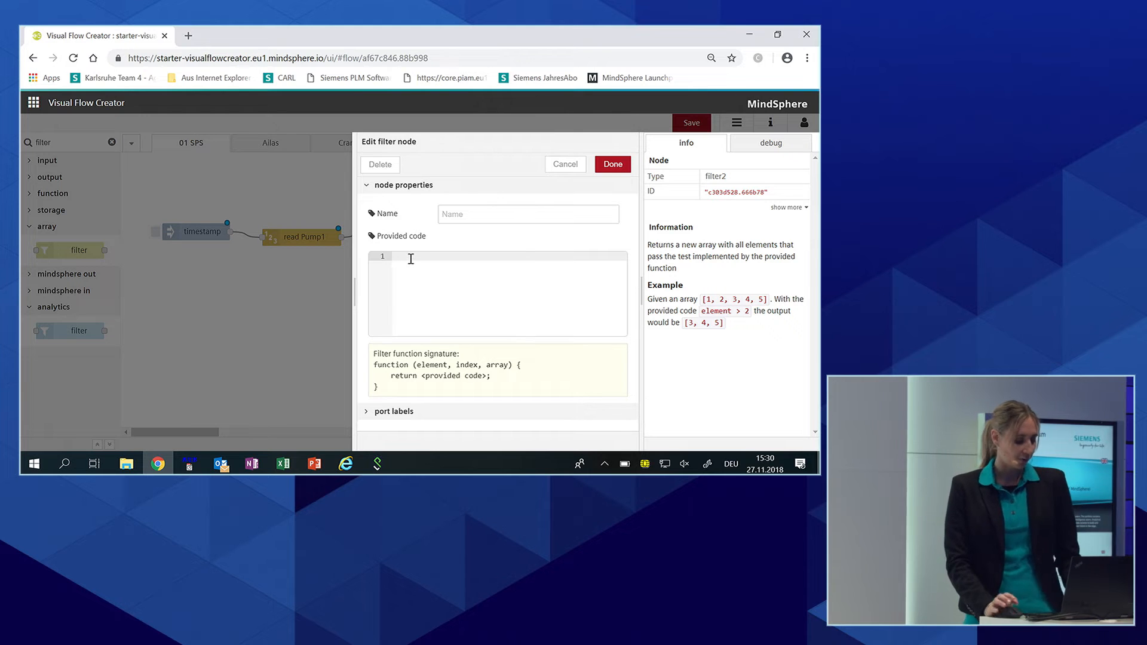
Enter element.MotorCurrent<45 as the filter's provided code
type("element")
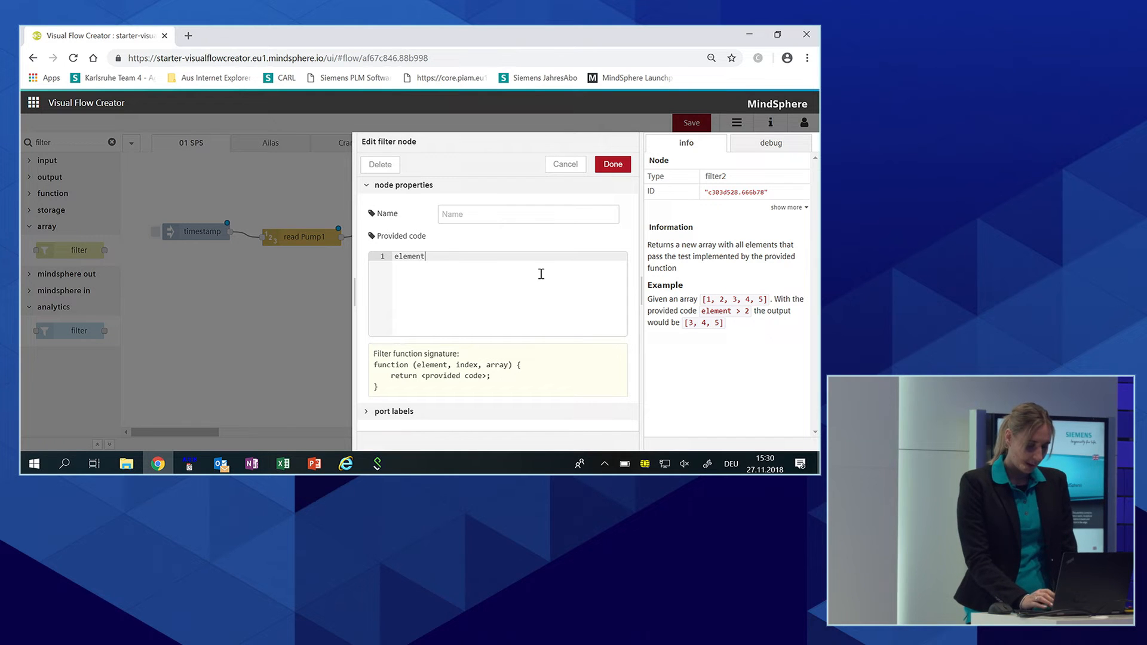
type(".Motor")
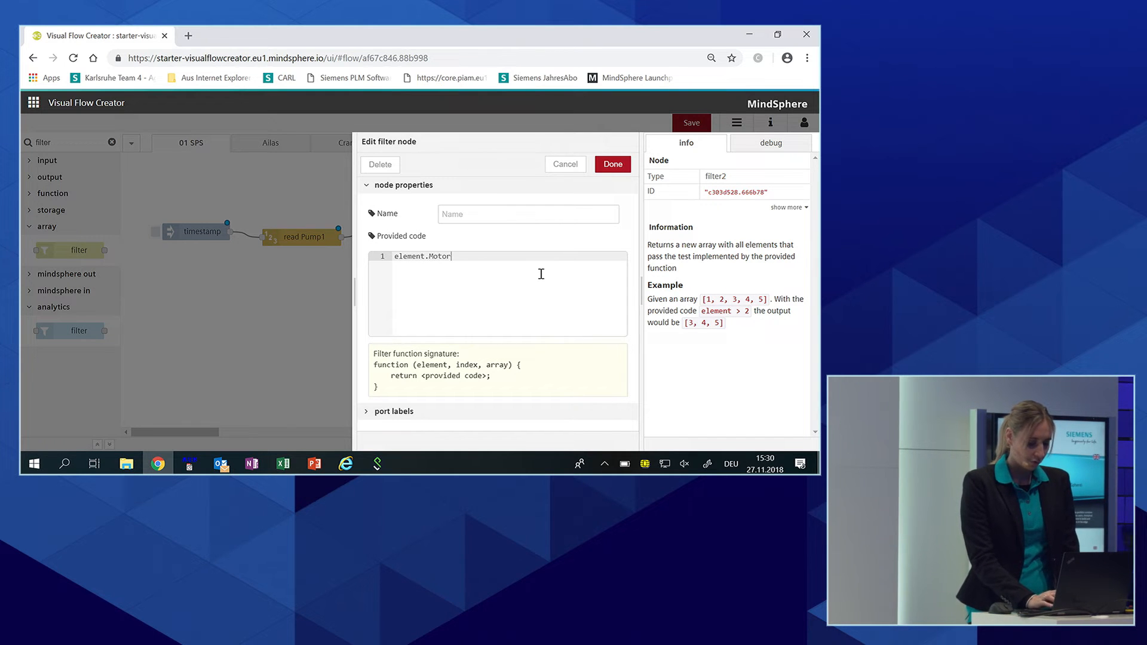
type("Current")
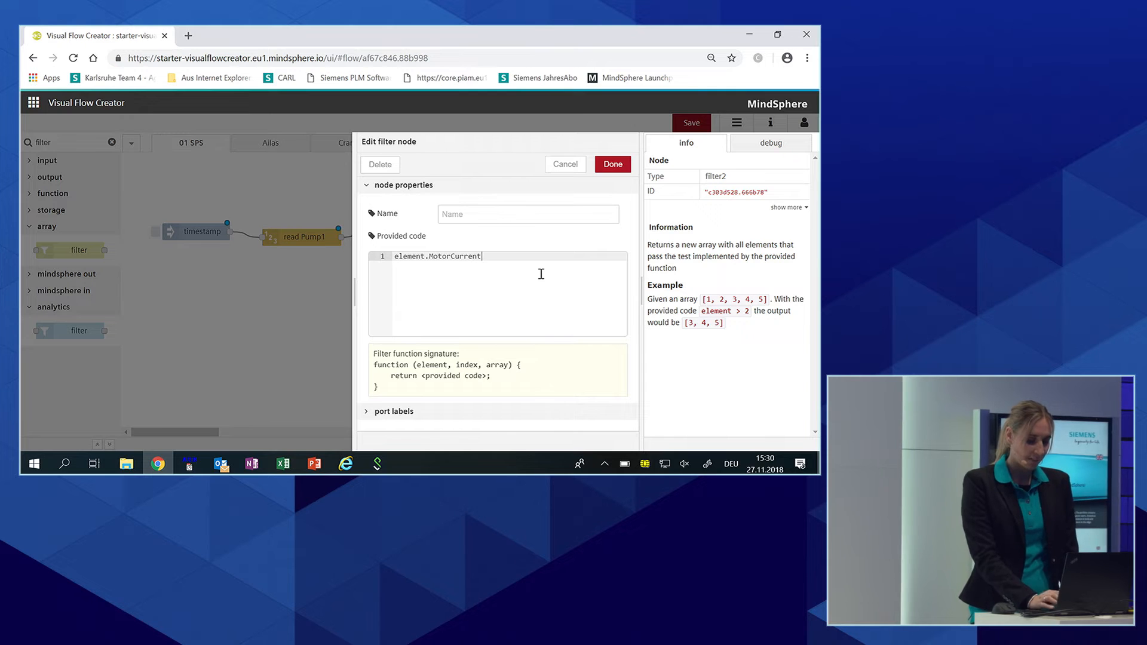
type("<")
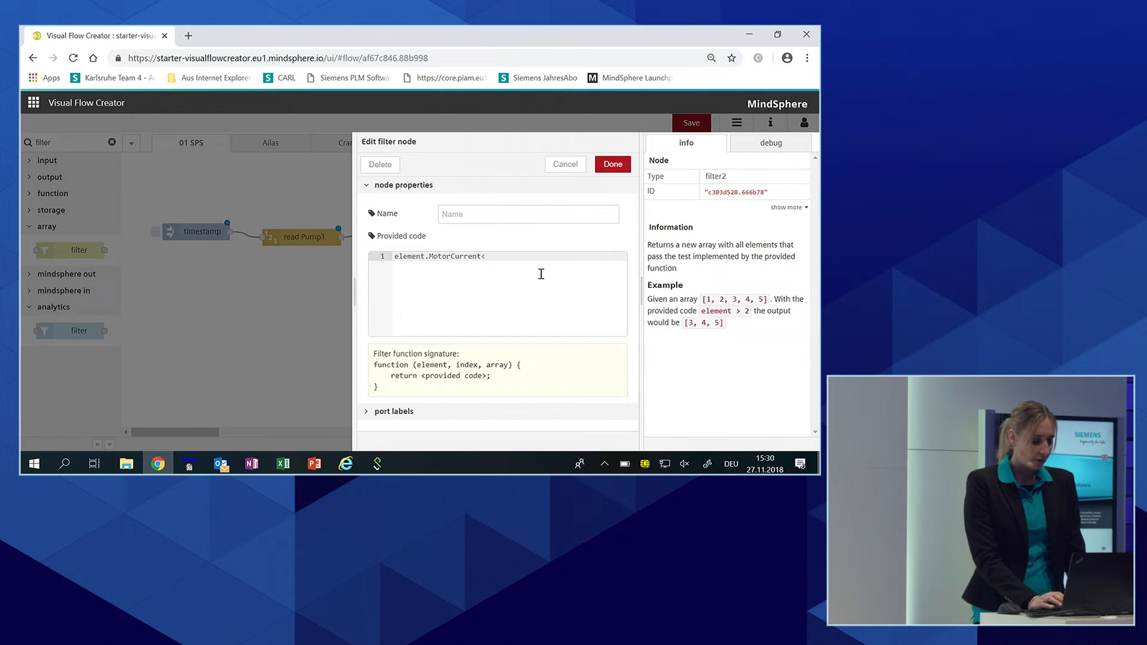
type("45")
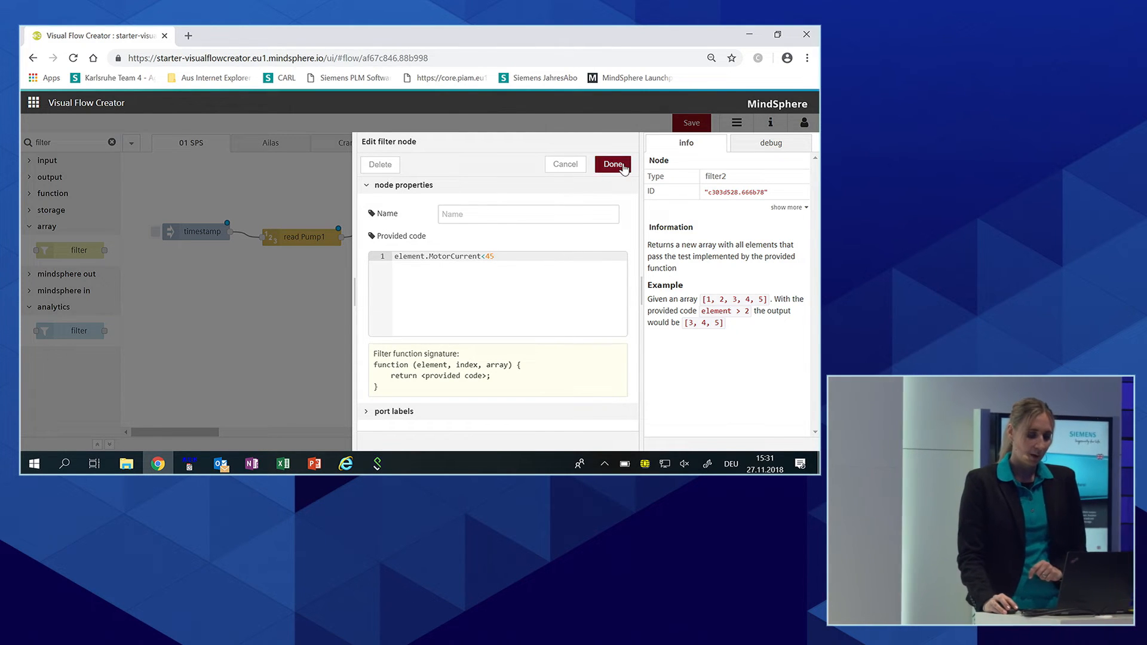
Confirm the filter, add a msg.payload debug node and show the debug messages panel
left_click(613, 163)
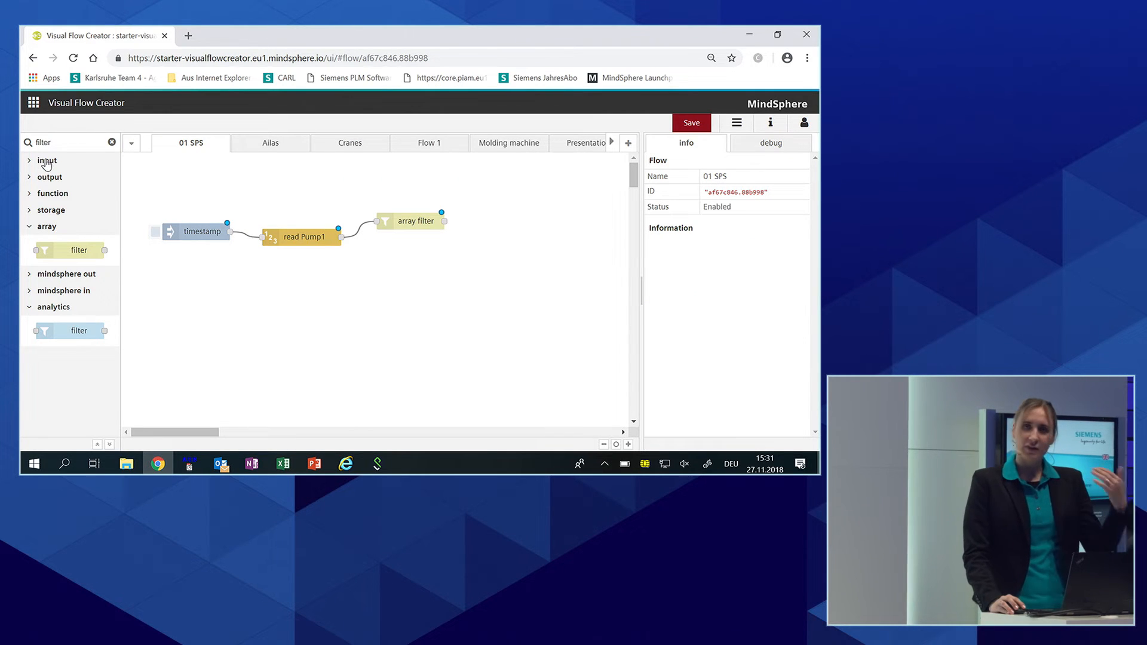
mouse_move(69, 170)
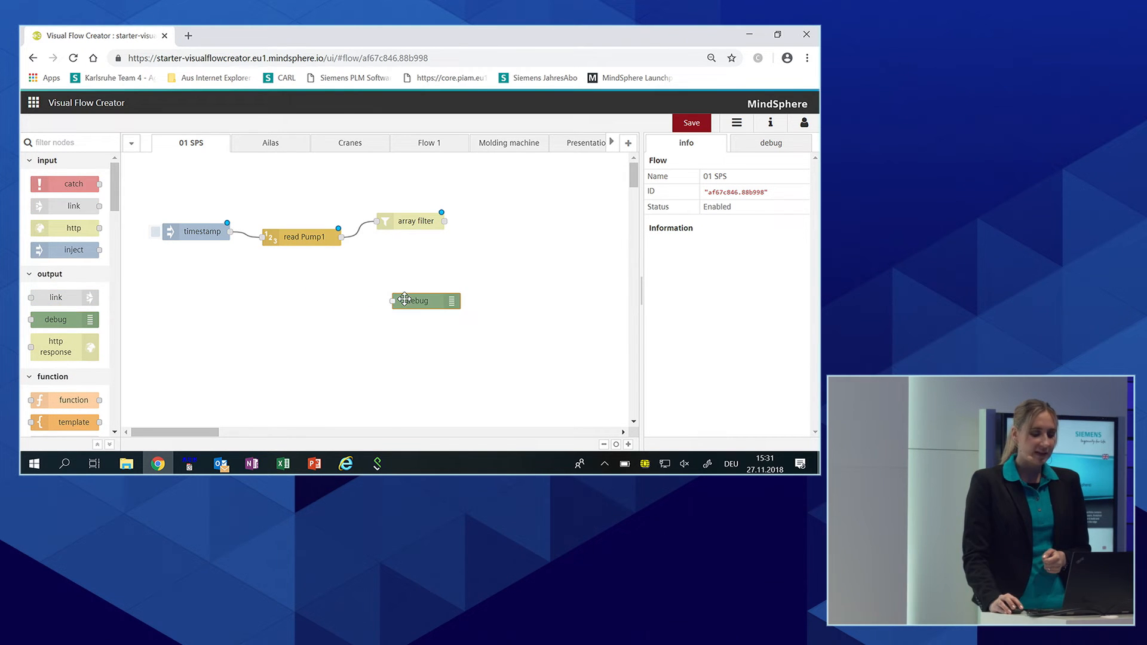
left_click(420, 301)
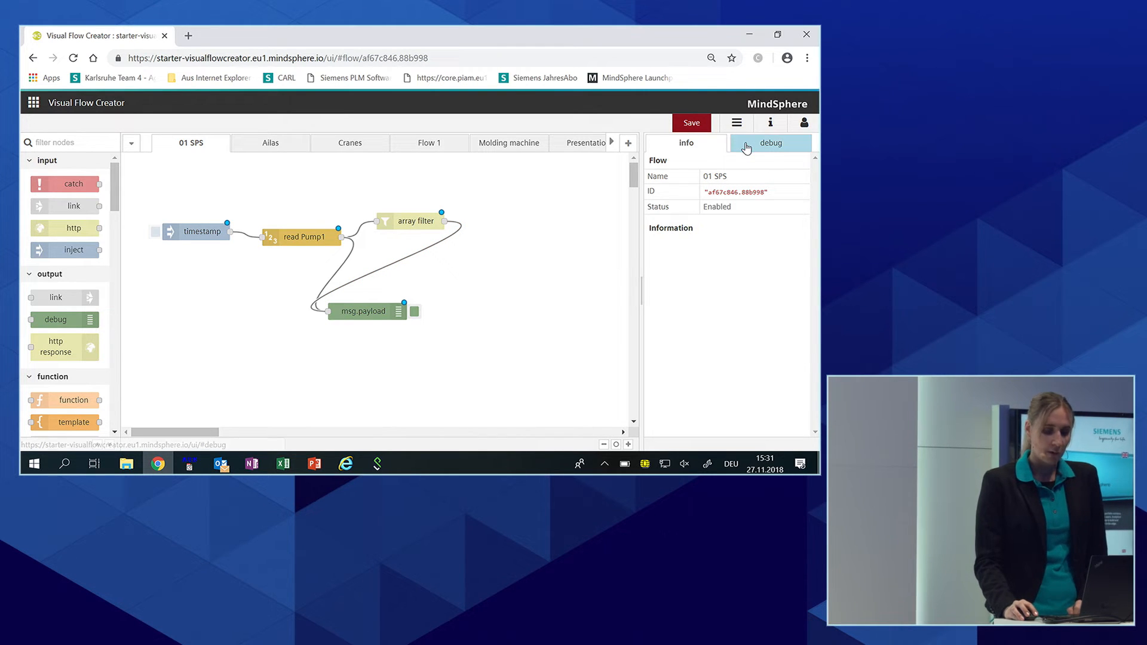
left_click(771, 144)
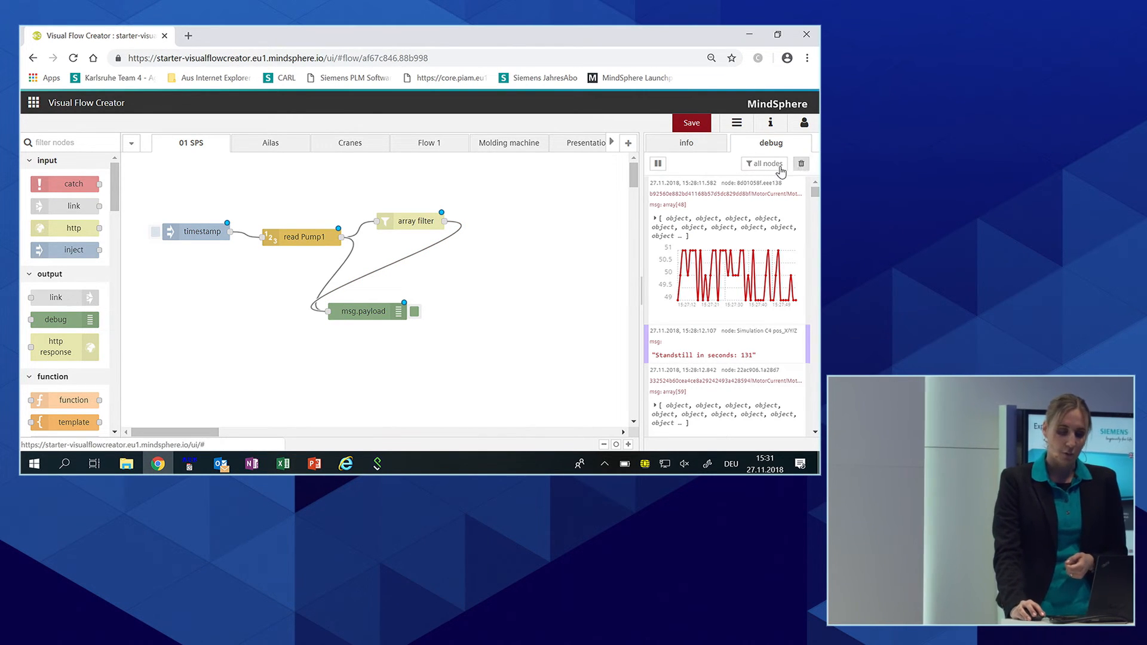
Limit debug output to the current flow, save it and trigger the timestamp to watch the messages
left_click(764, 162)
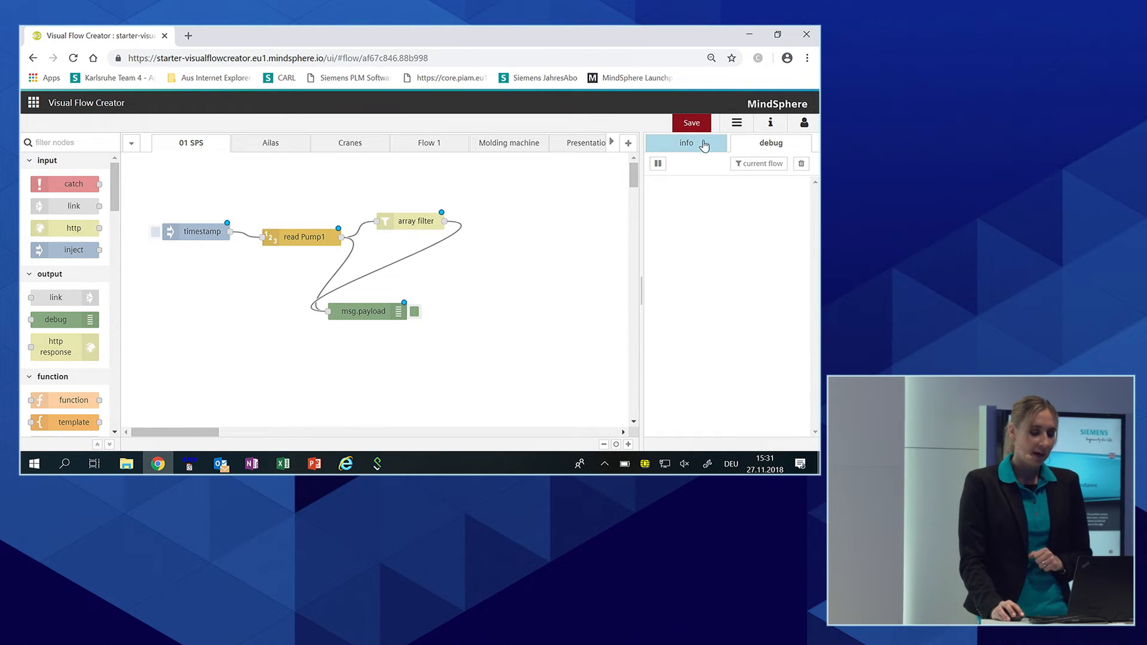
left_click(691, 122)
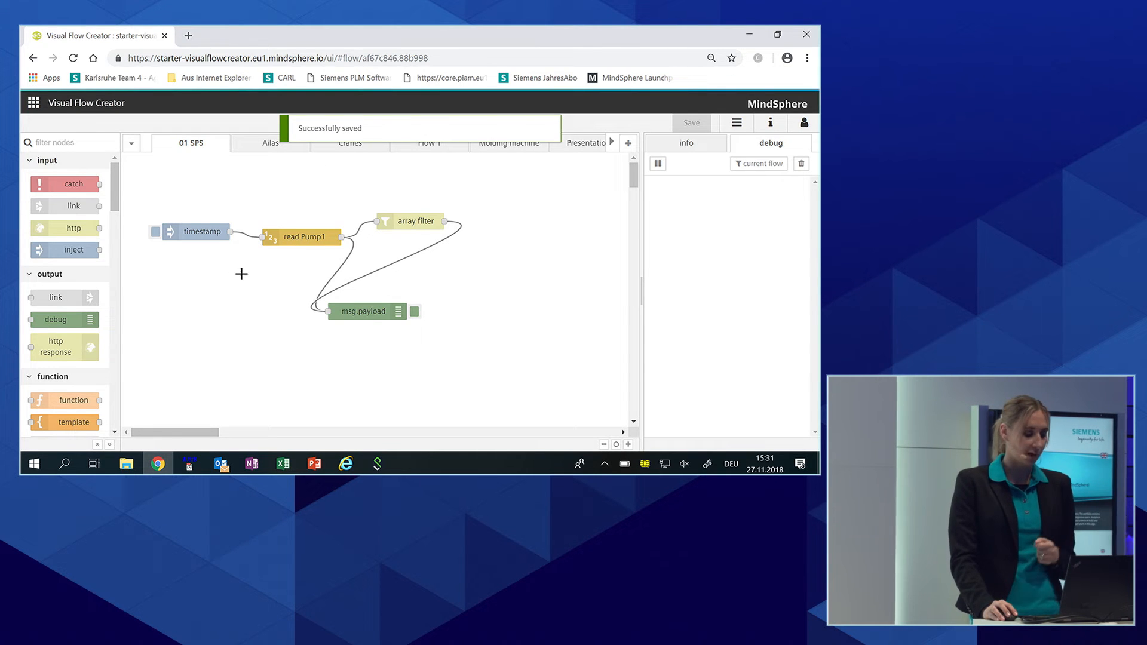
left_click(156, 232)
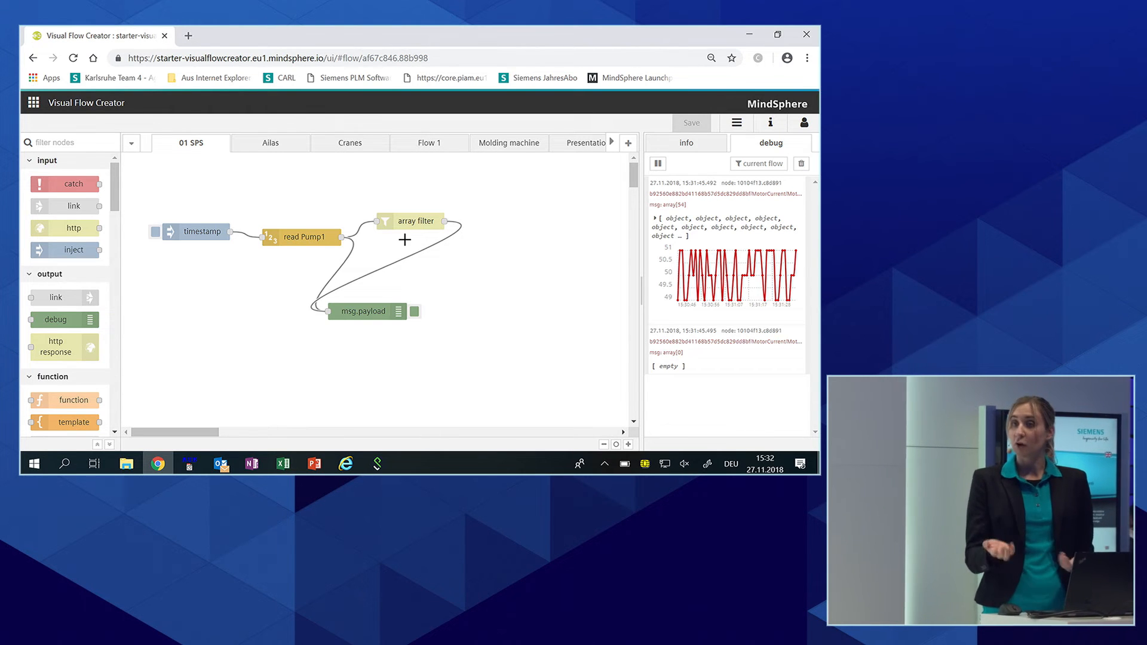
mouse_move(298, 326)
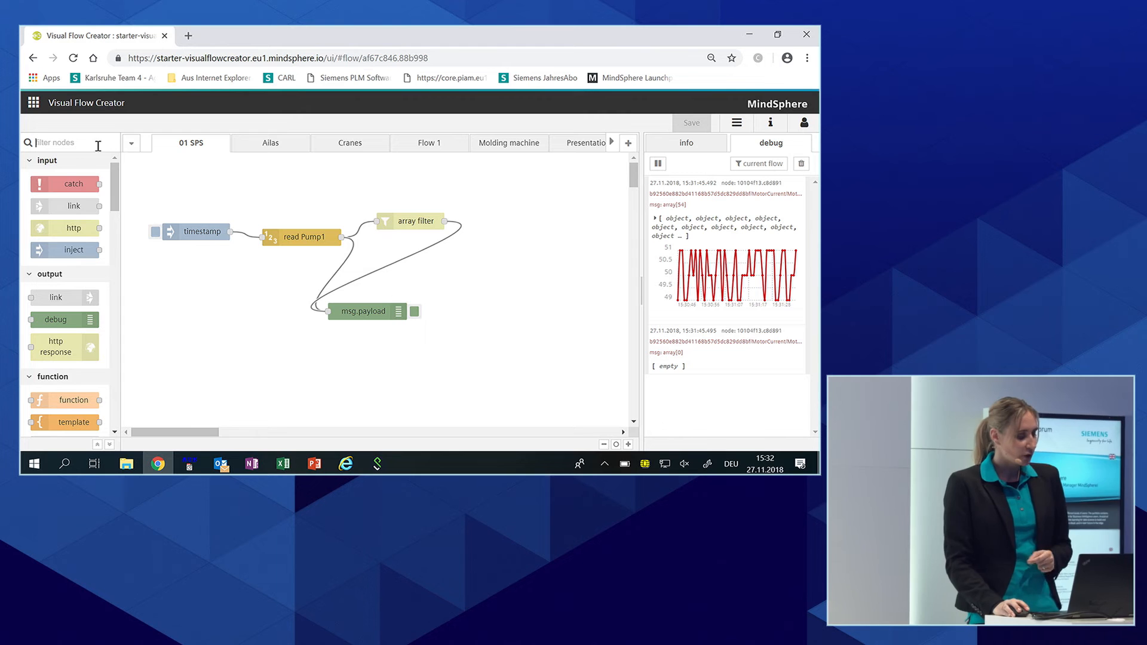
Add a switch node after the array filter with the rule payload > 0
type("swi")
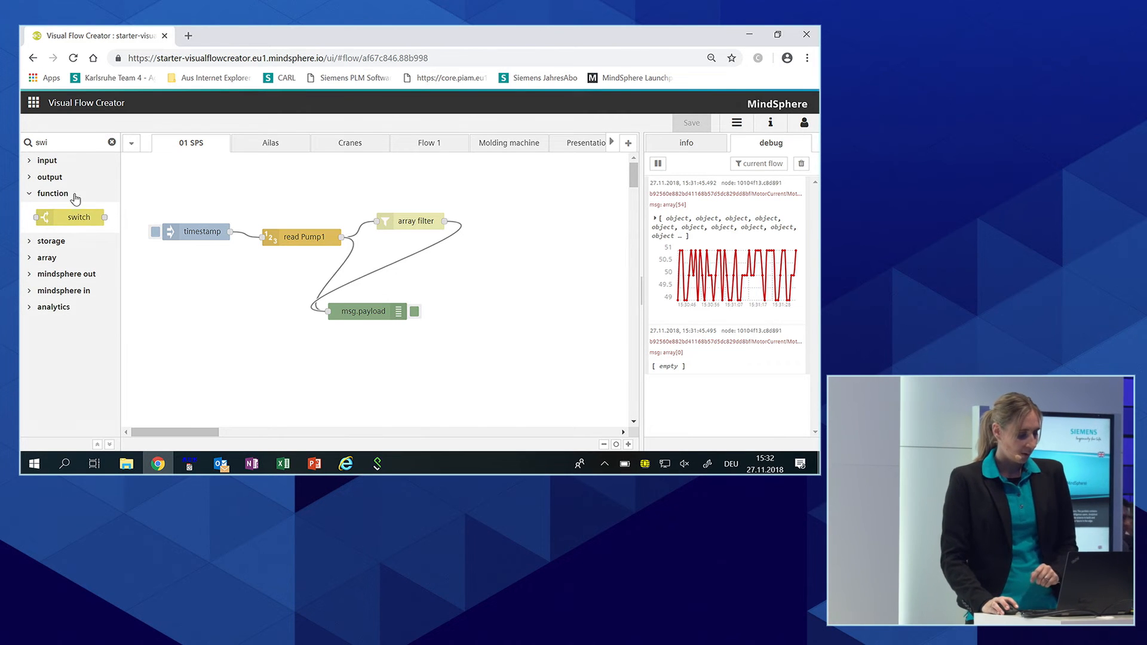
left_click_drag(79, 217, 478, 288)
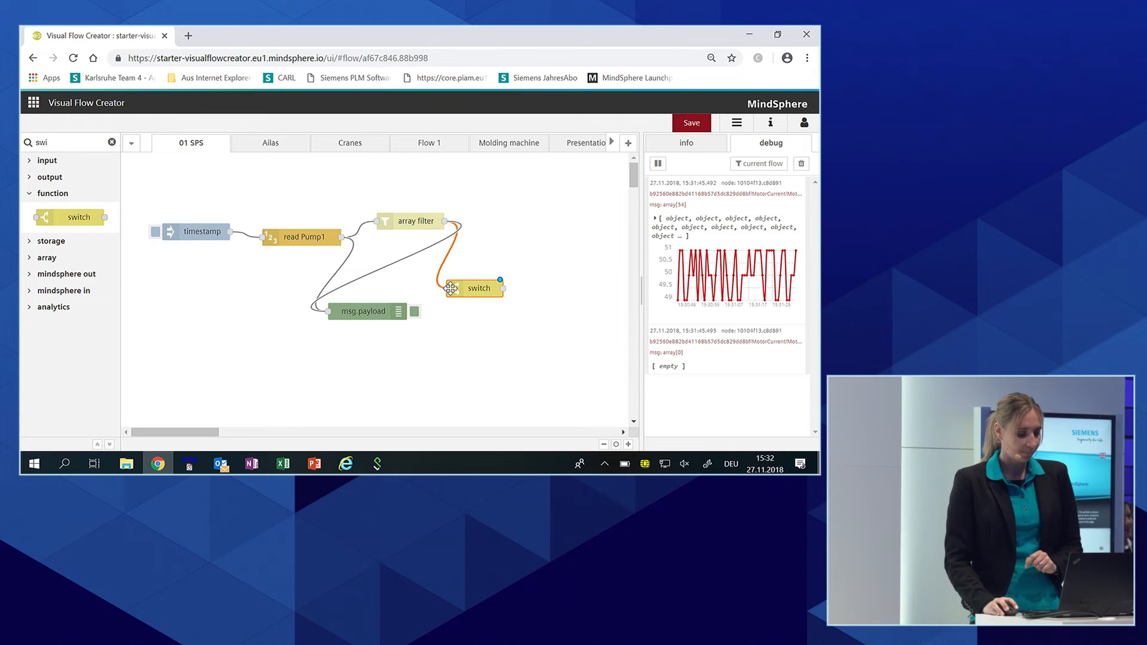
double_click(478, 288)
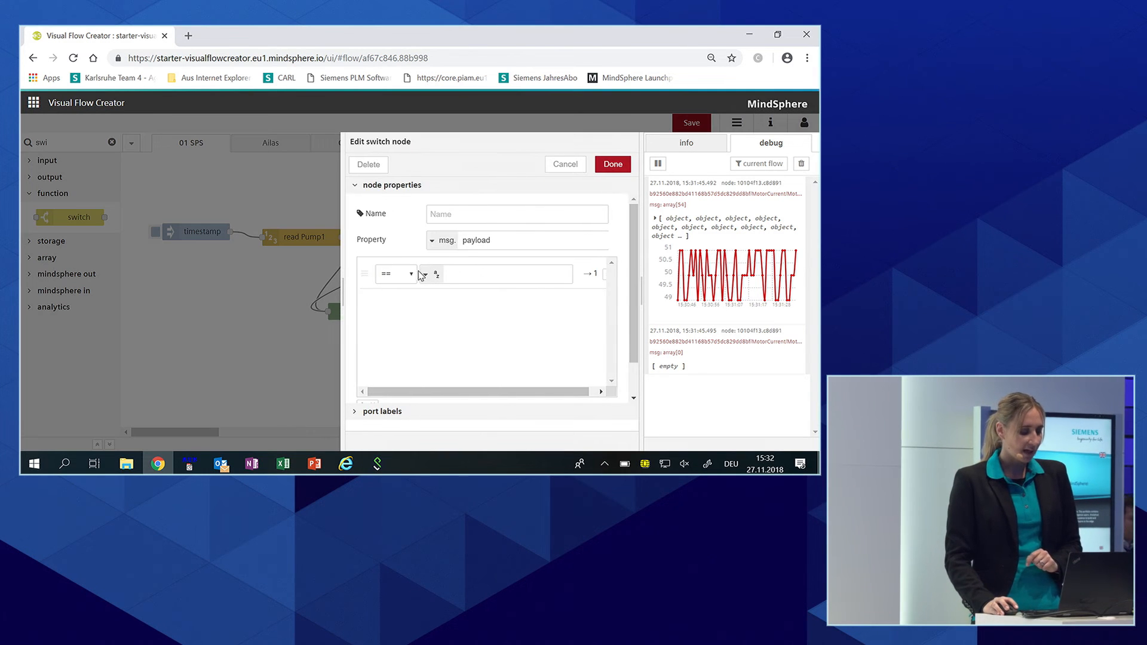
left_click(394, 274)
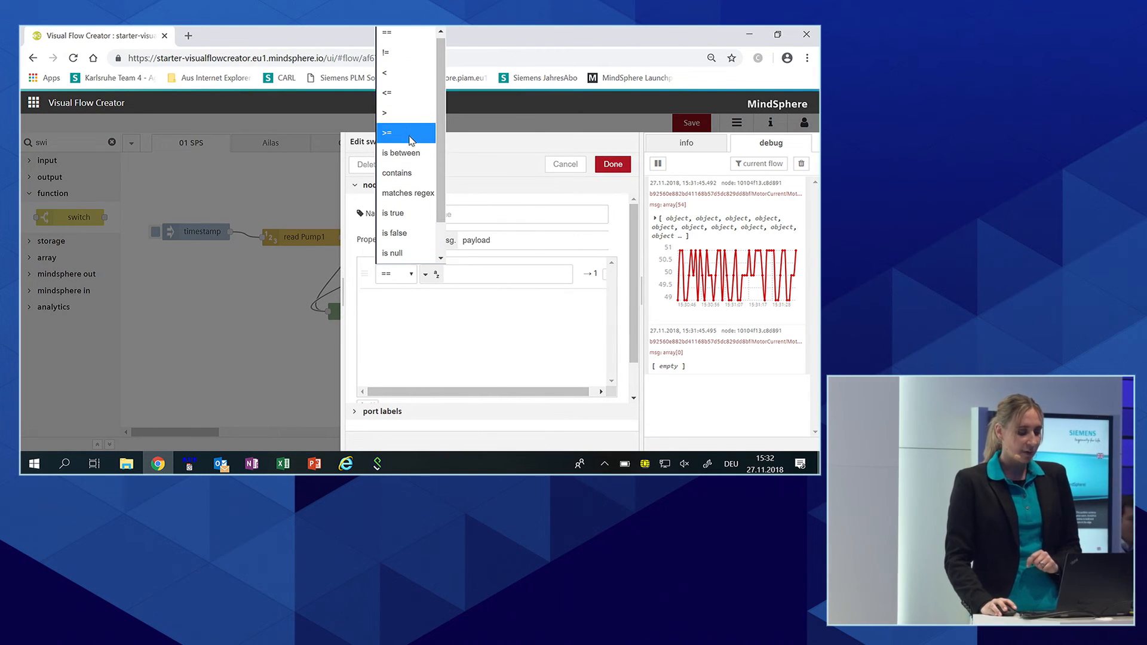
left_click(384, 112)
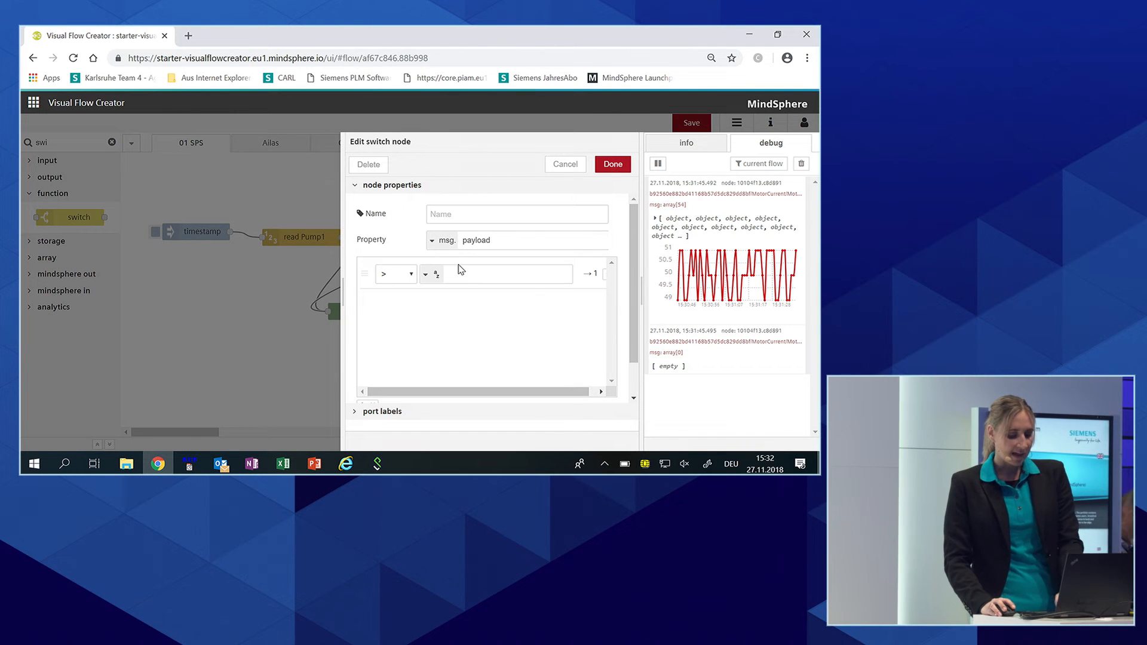
type("0")
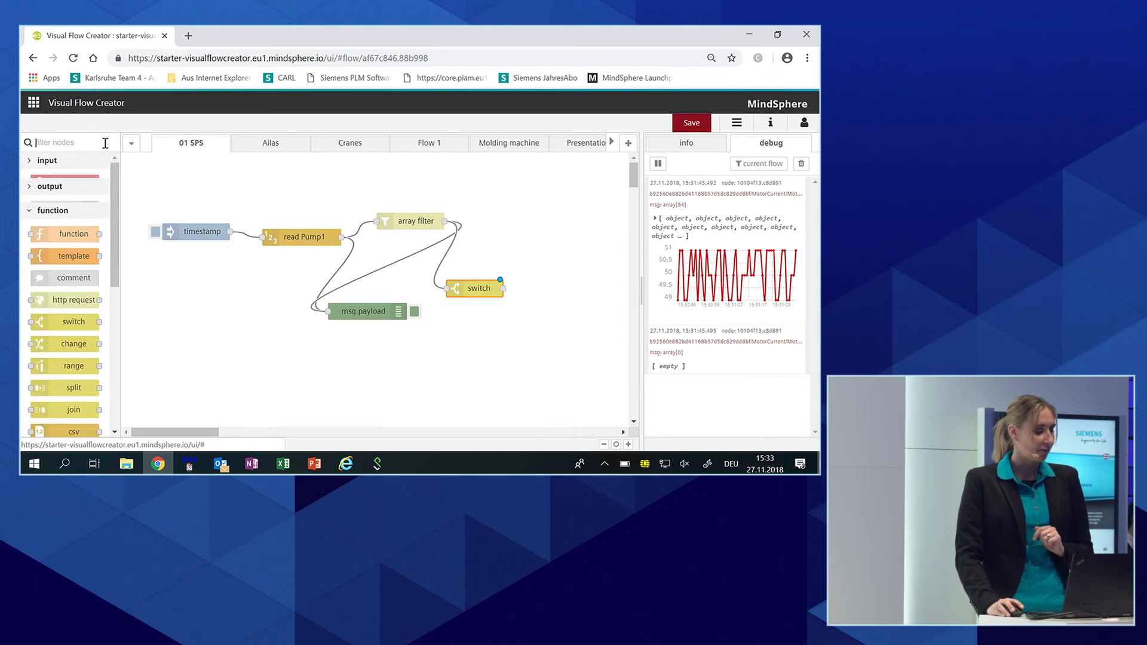
Place a send email node and wire the switch output into it
type("email")
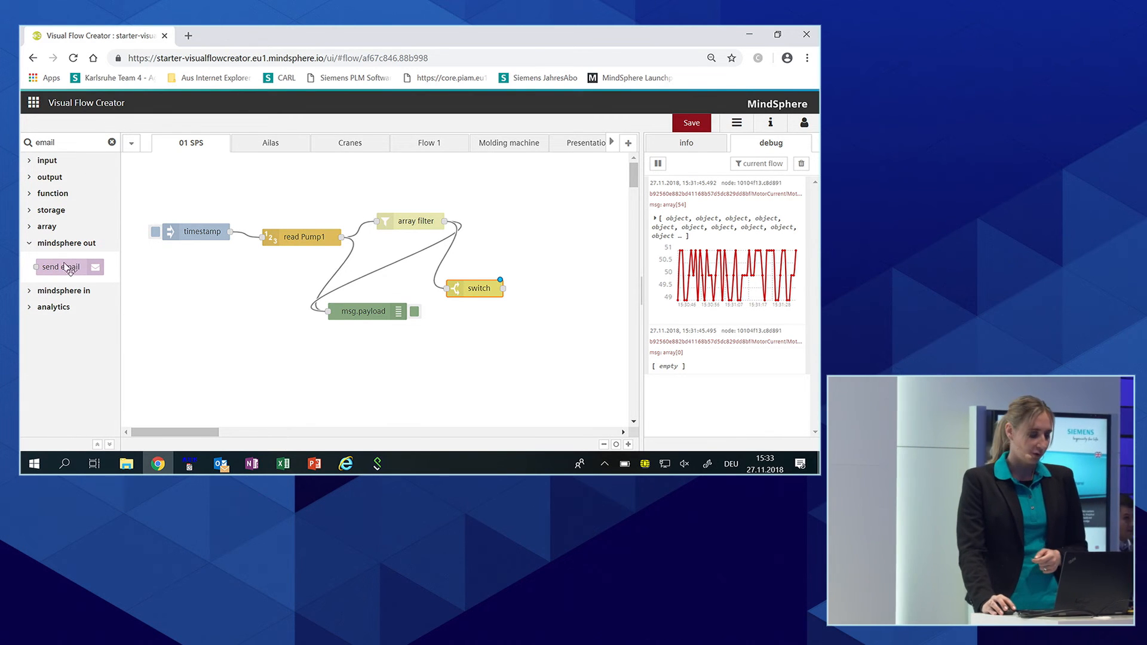
left_click_drag(61, 266, 509, 345)
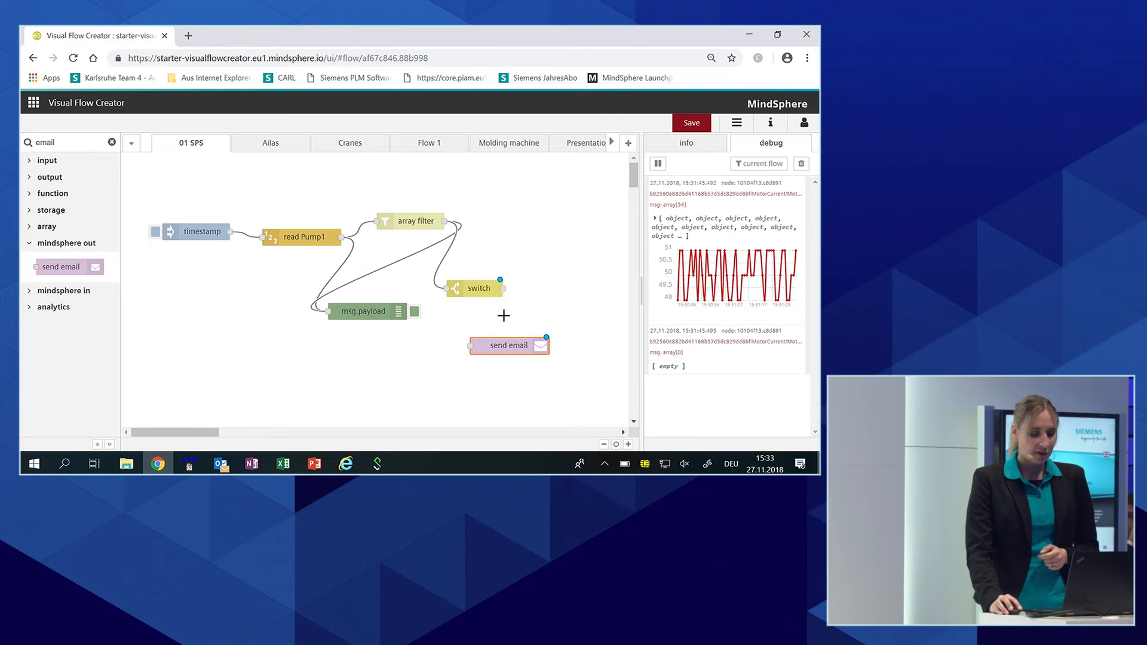
left_click_drag(500, 288, 471, 345)
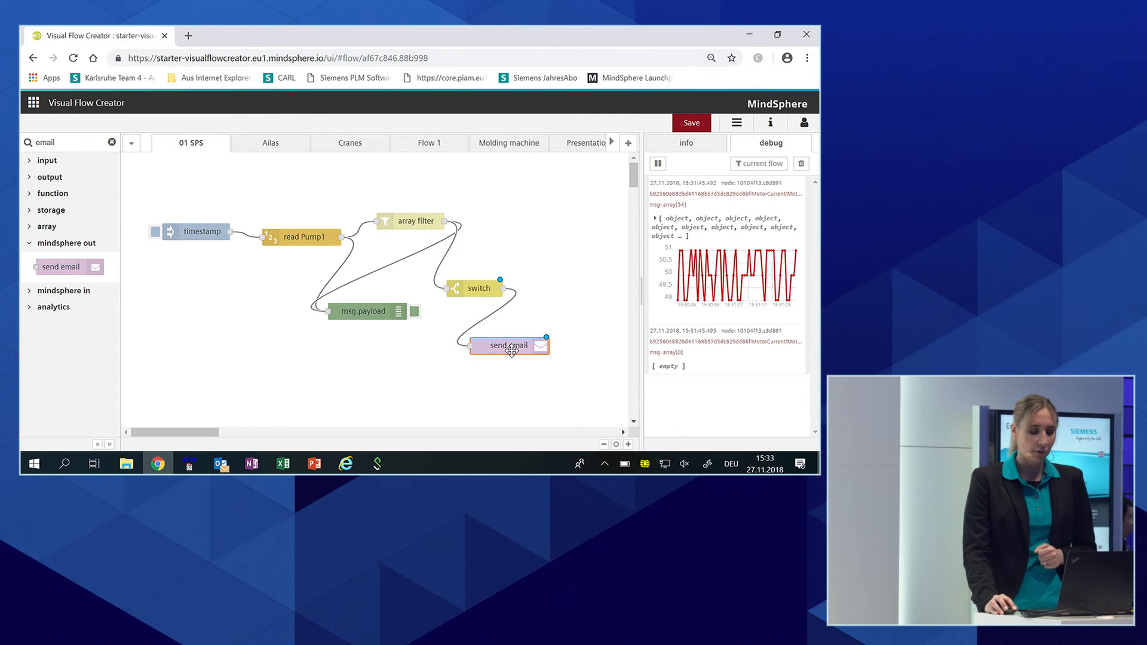
double_click(506, 346)
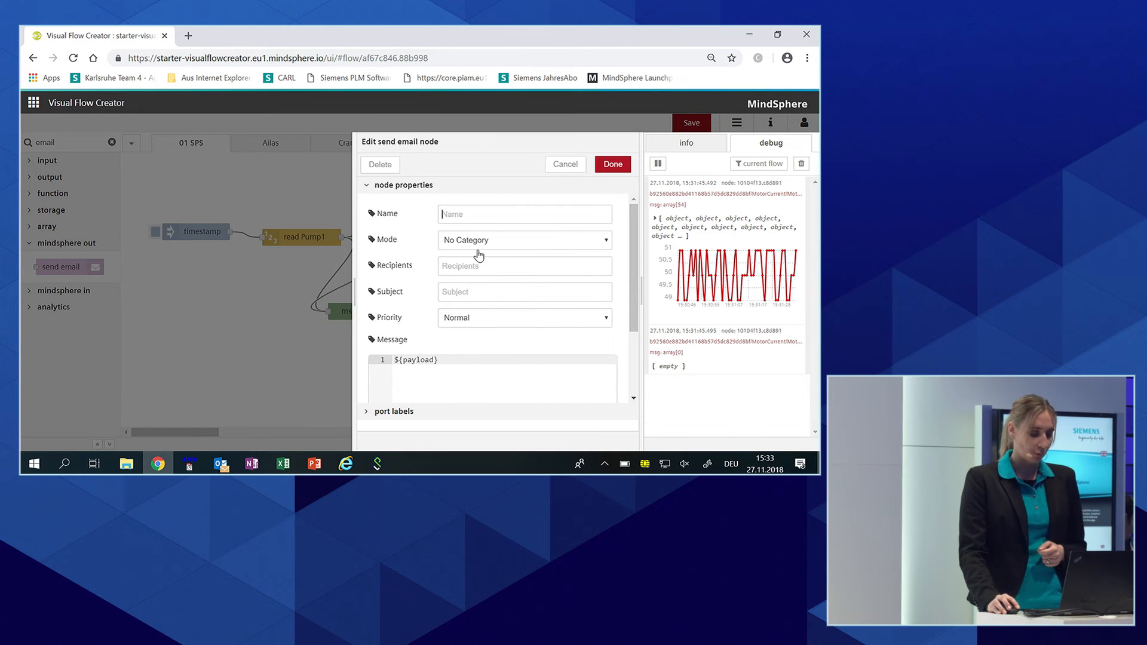
Fill the recipient, subject 'Alarm Pump runs dry' and Priority High, then confirm the email node
left_click(524, 265)
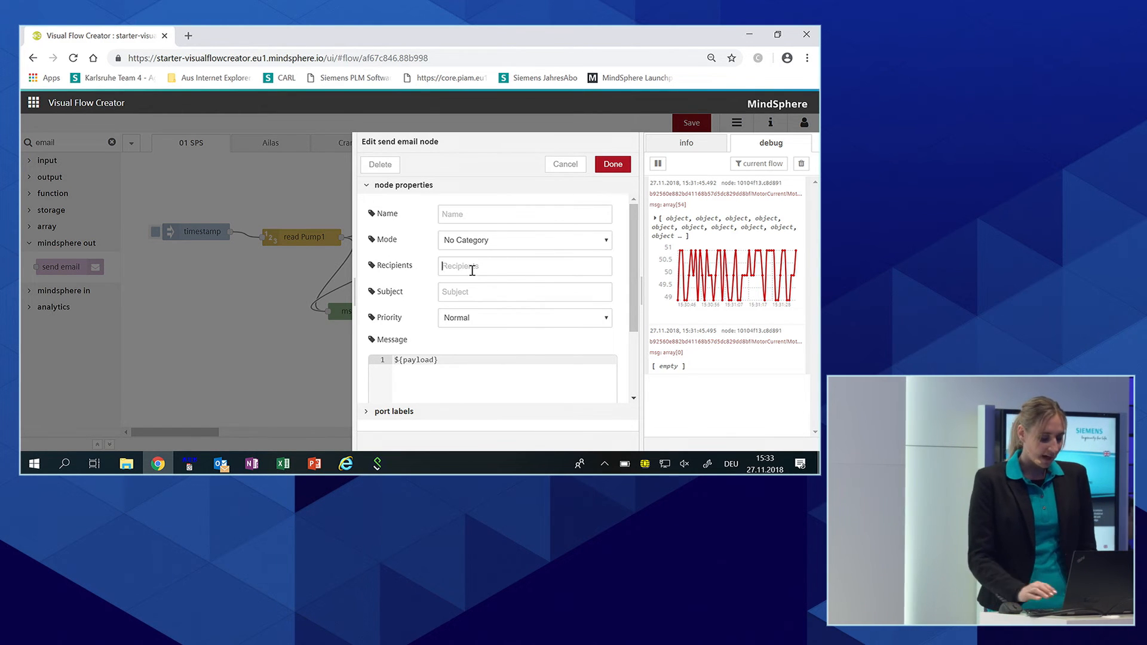
type("aila.kleemnn")
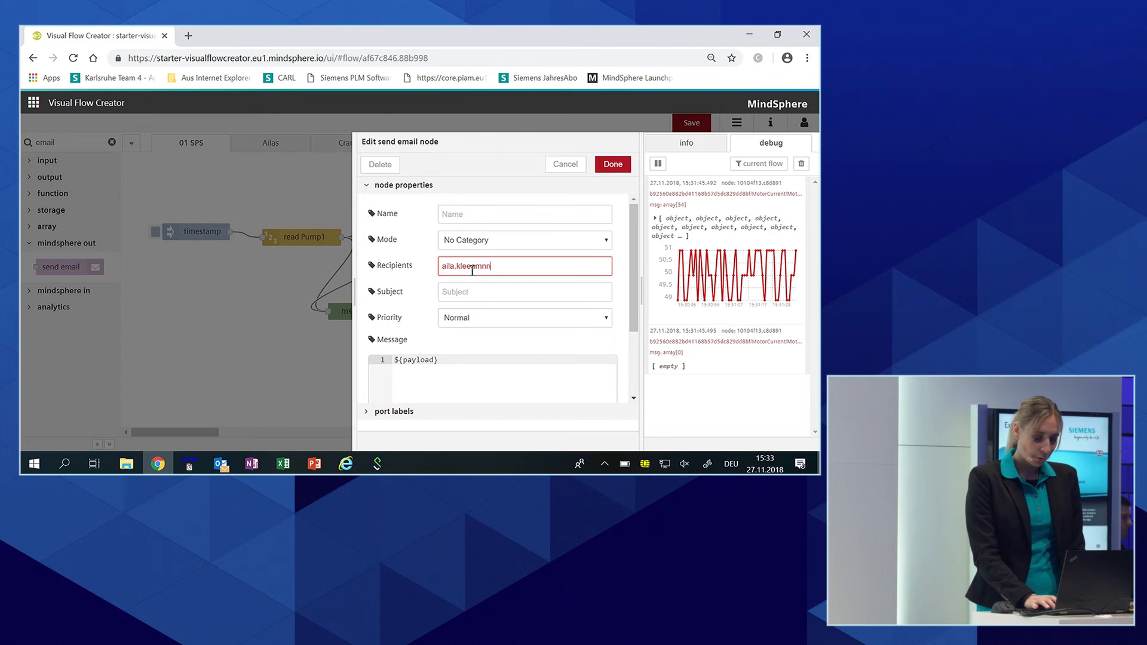
key("Backspace")
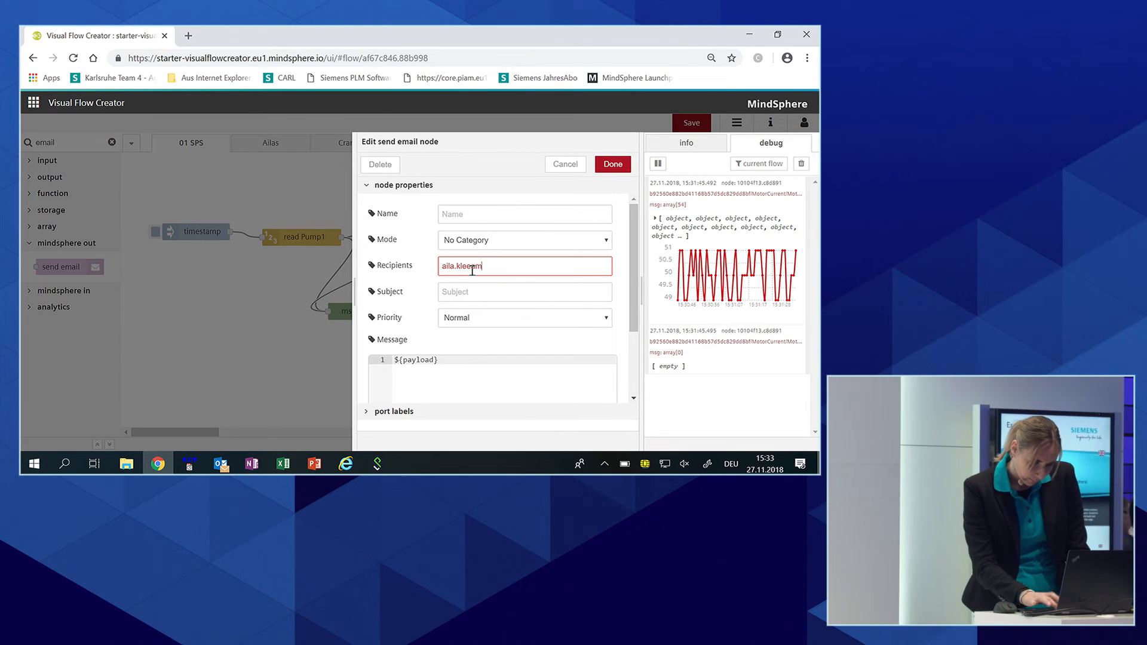
key("Backspace")
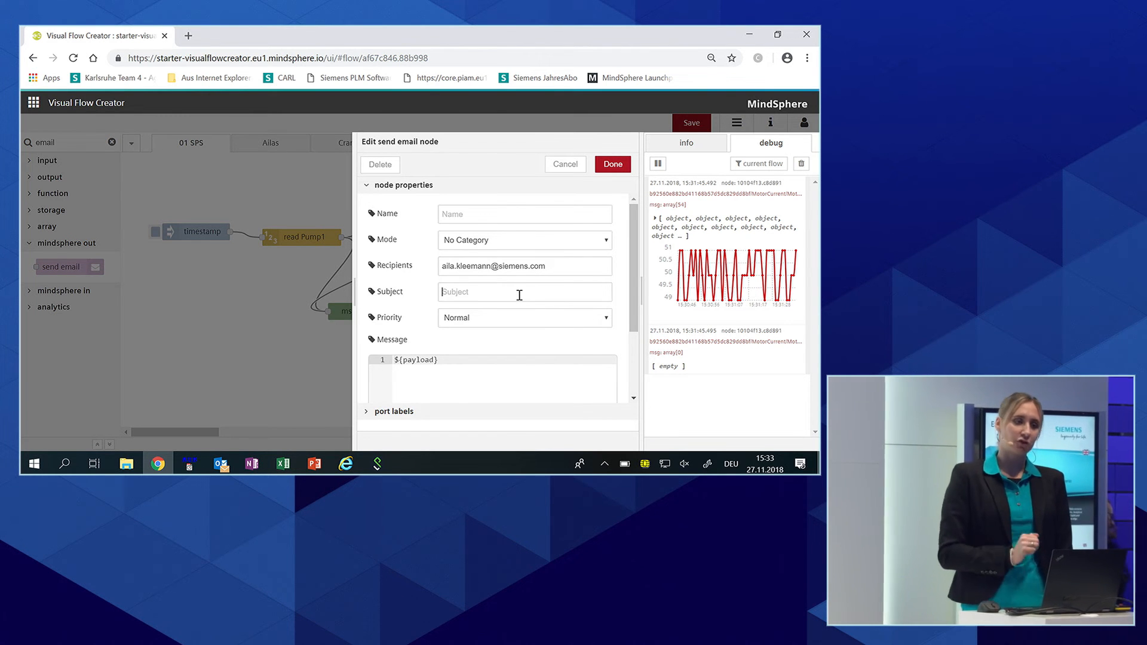
type("Alarm Pump")
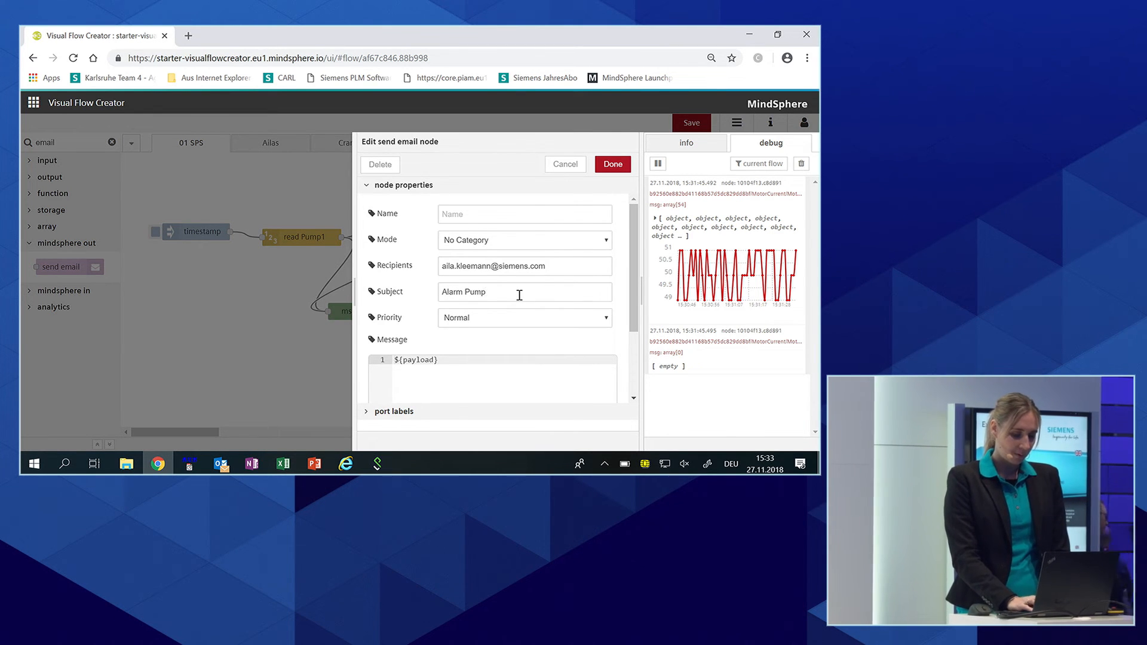
type("runs")
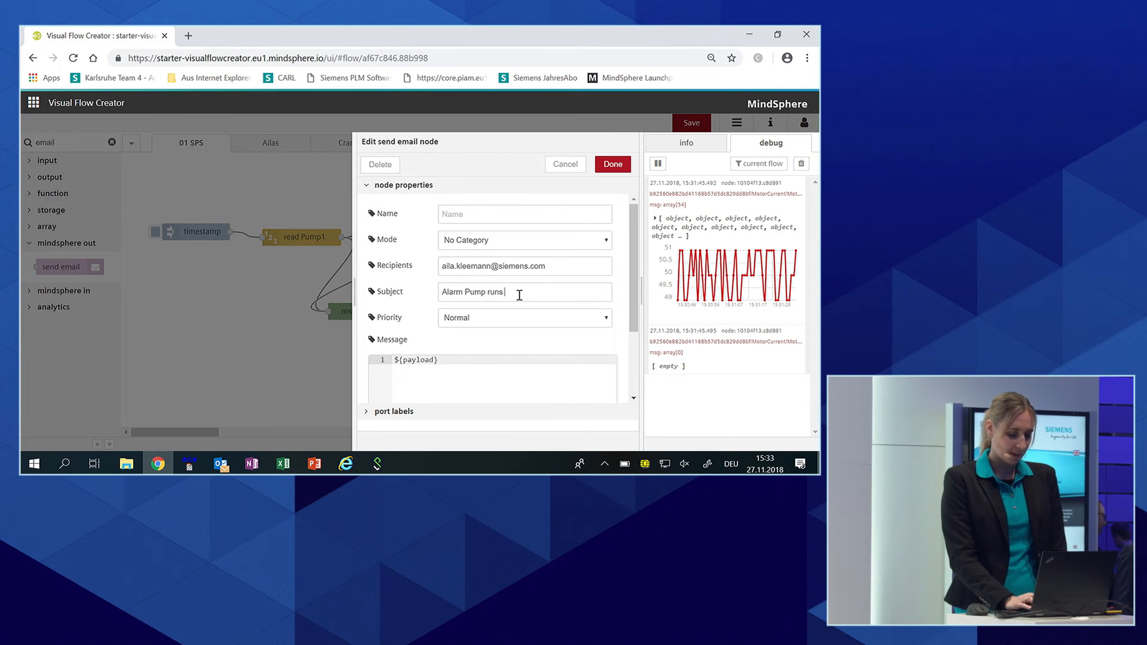
type("dry")
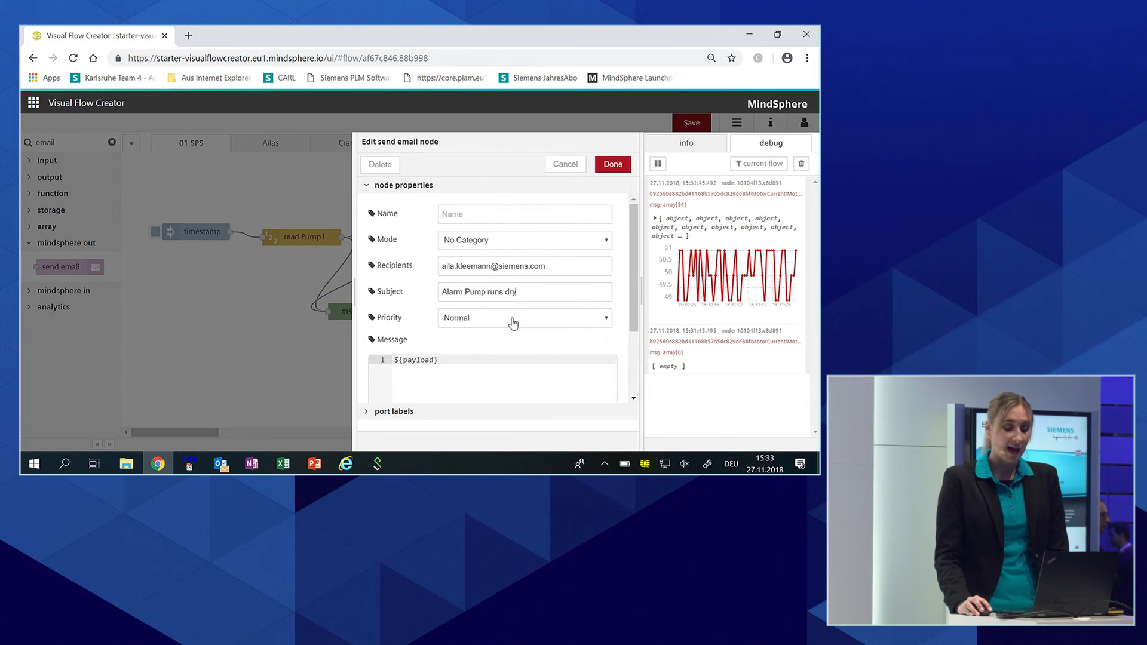
left_click(524, 318)
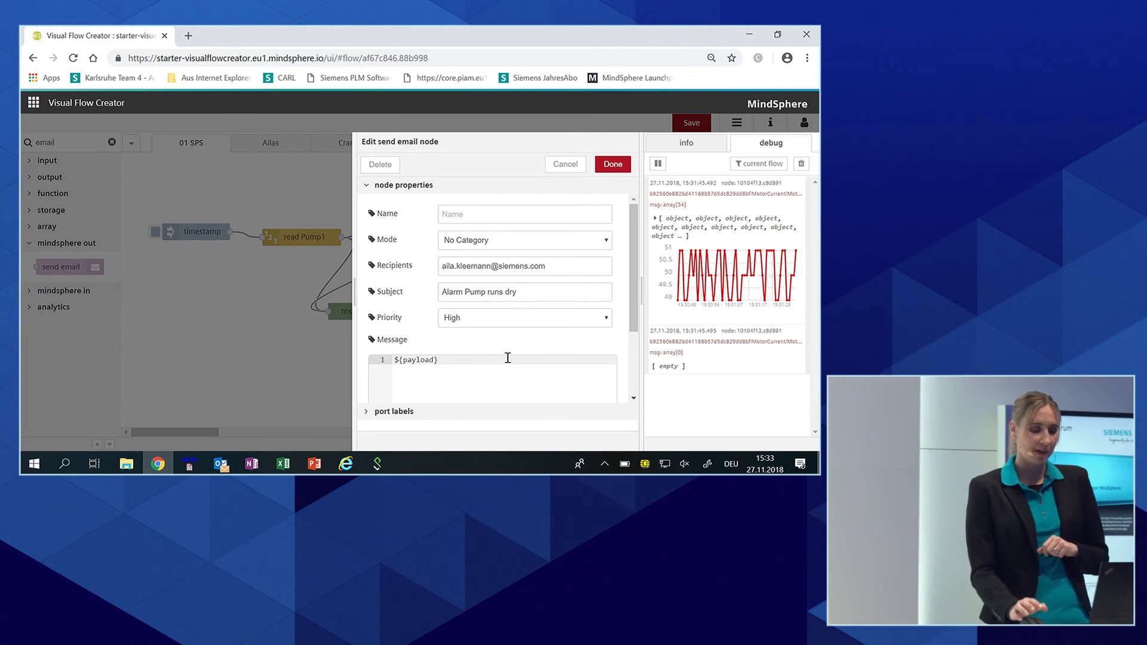
left_click(613, 163)
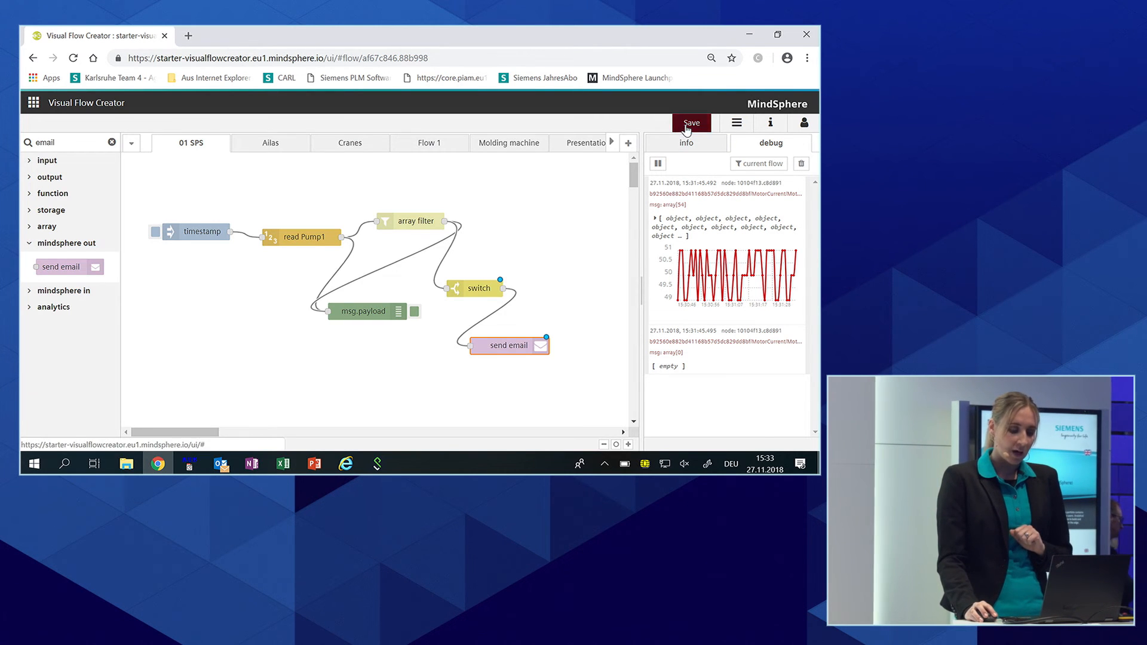
Save the flow, then set the timestamp inject node to repeat at a 10-second interval
left_click(690, 122)
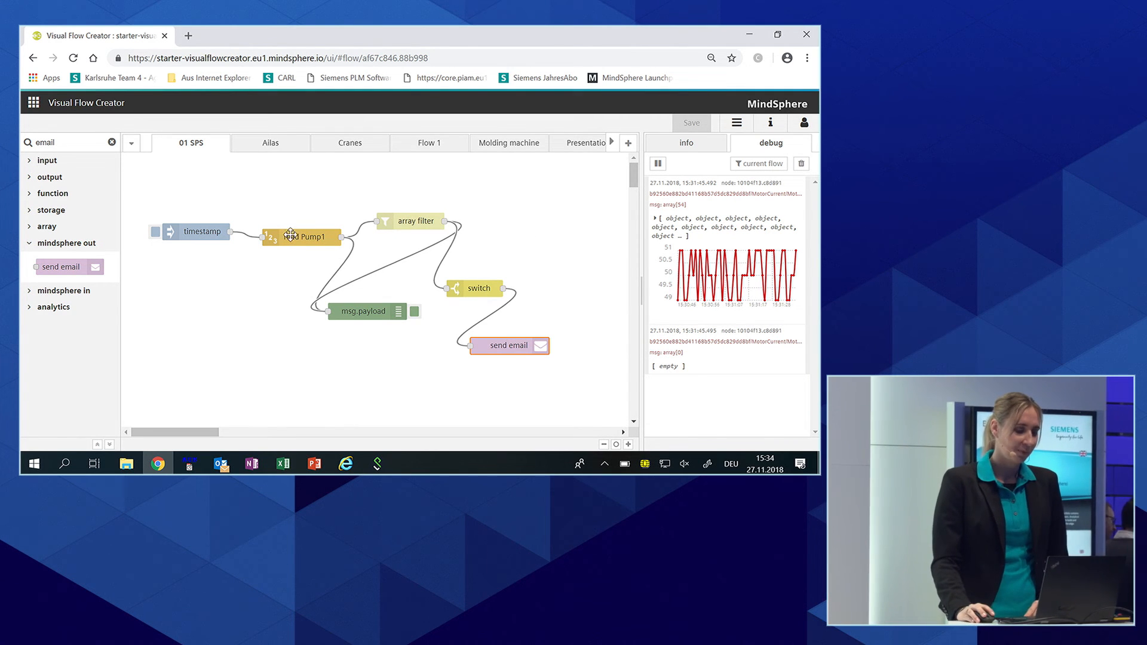
double_click(196, 232)
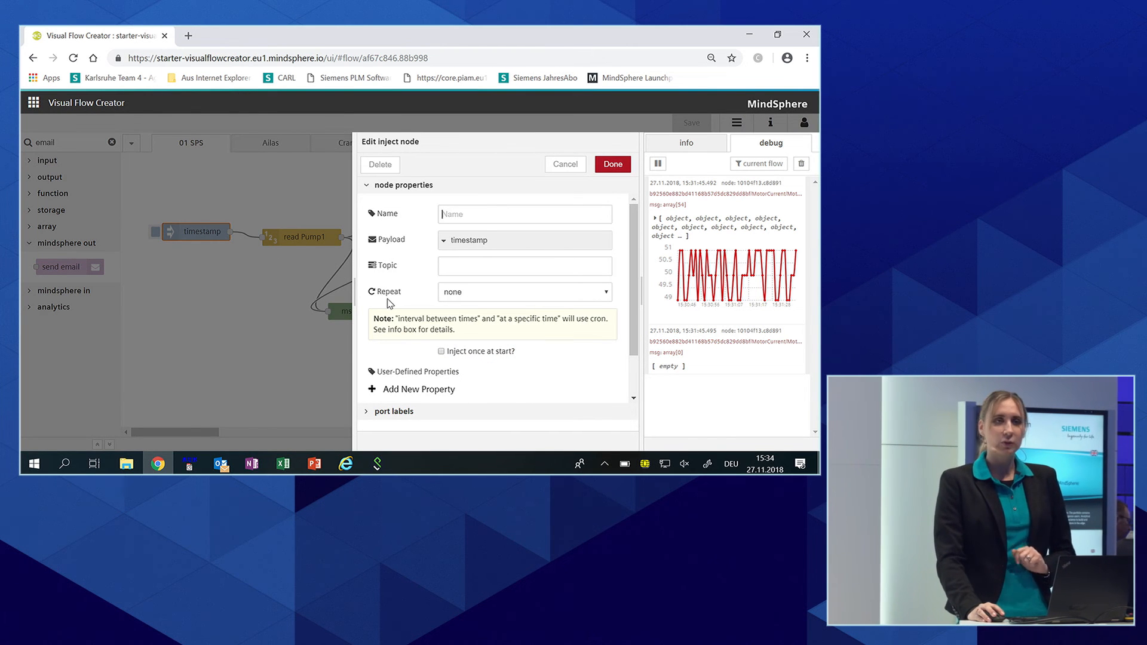
mouse_move(461, 298)
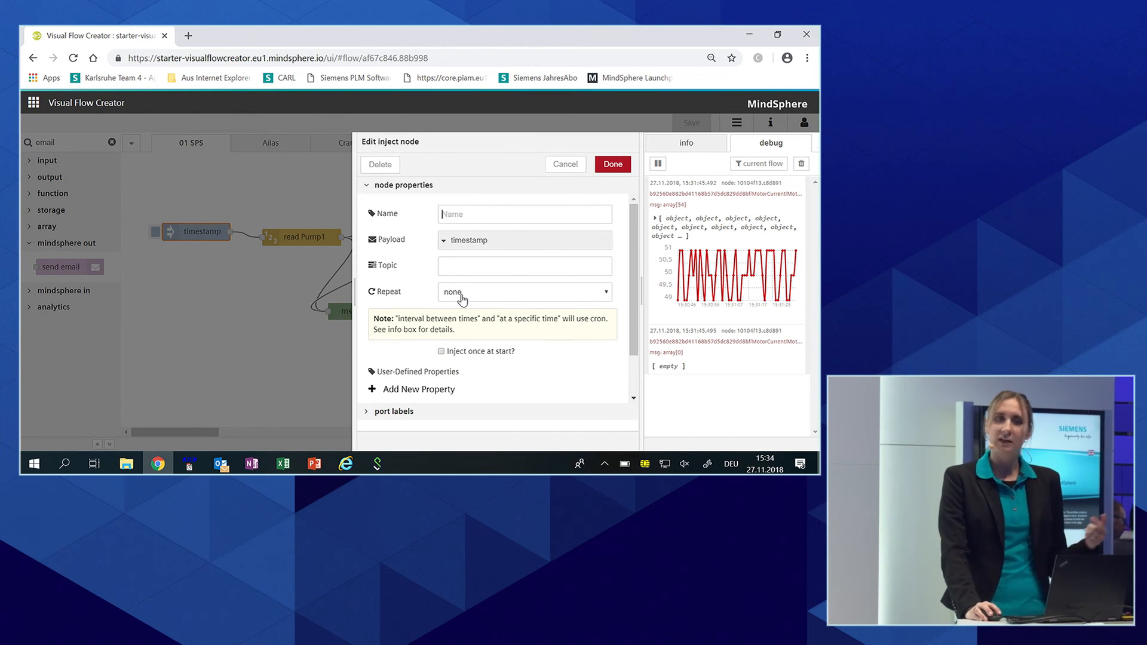
left_click(525, 292)
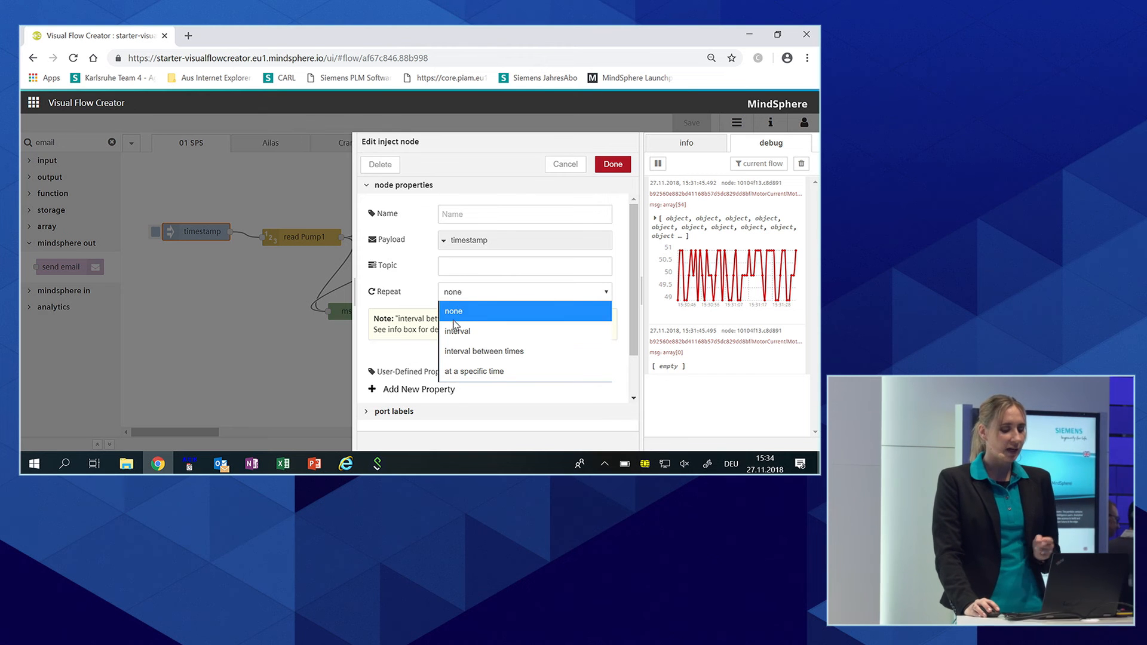
left_click(457, 330)
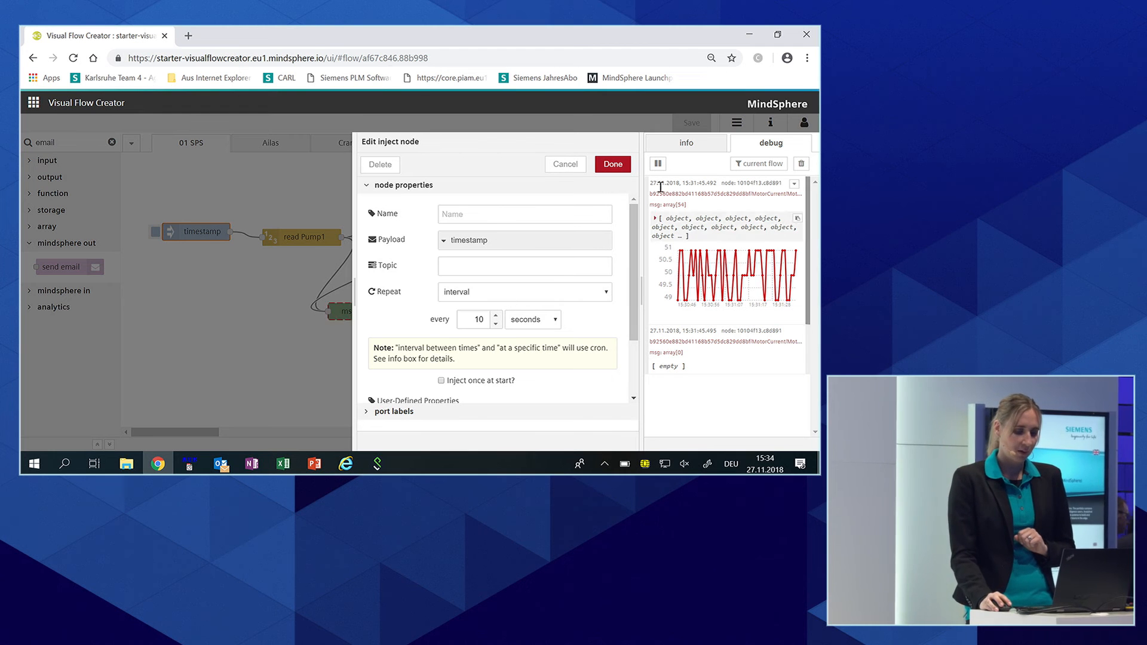
left_click(613, 164)
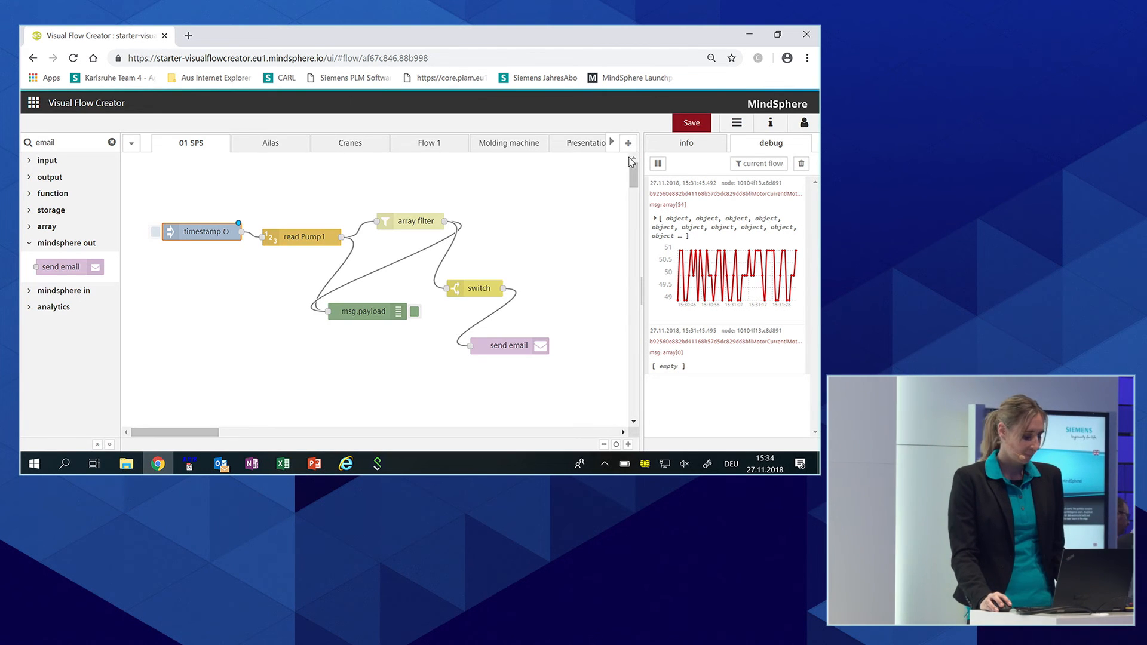
left_click(690, 122)
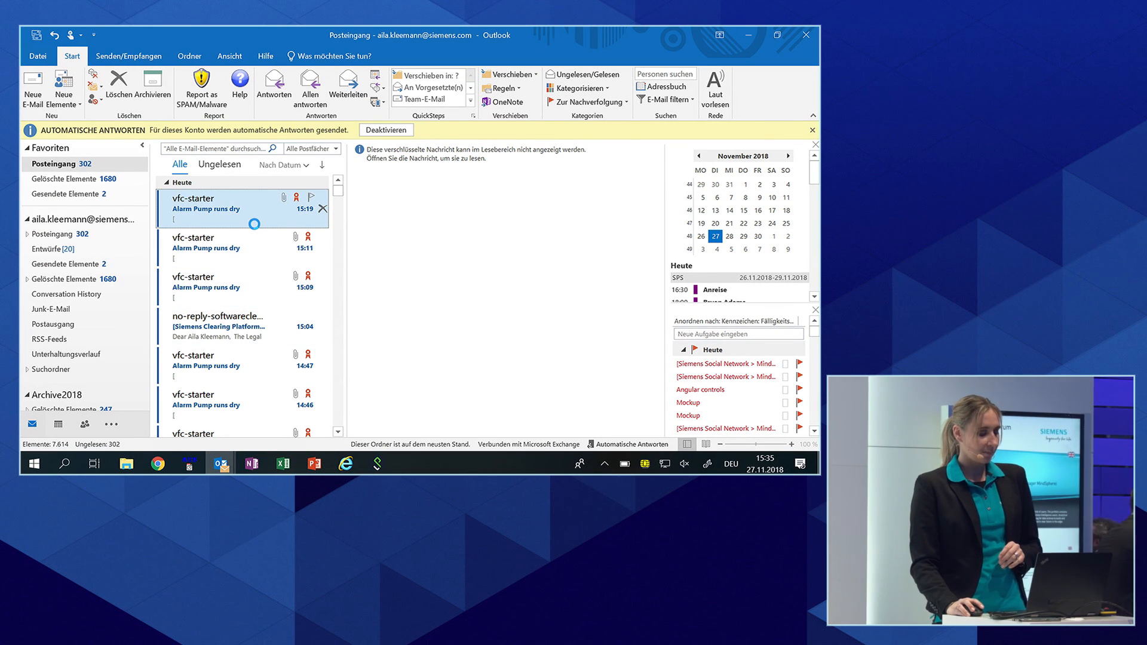
Open the latest 'Alarm Pump runs dry' email from vfc-starter showing MotorCurrent readings
double_click(205, 203)
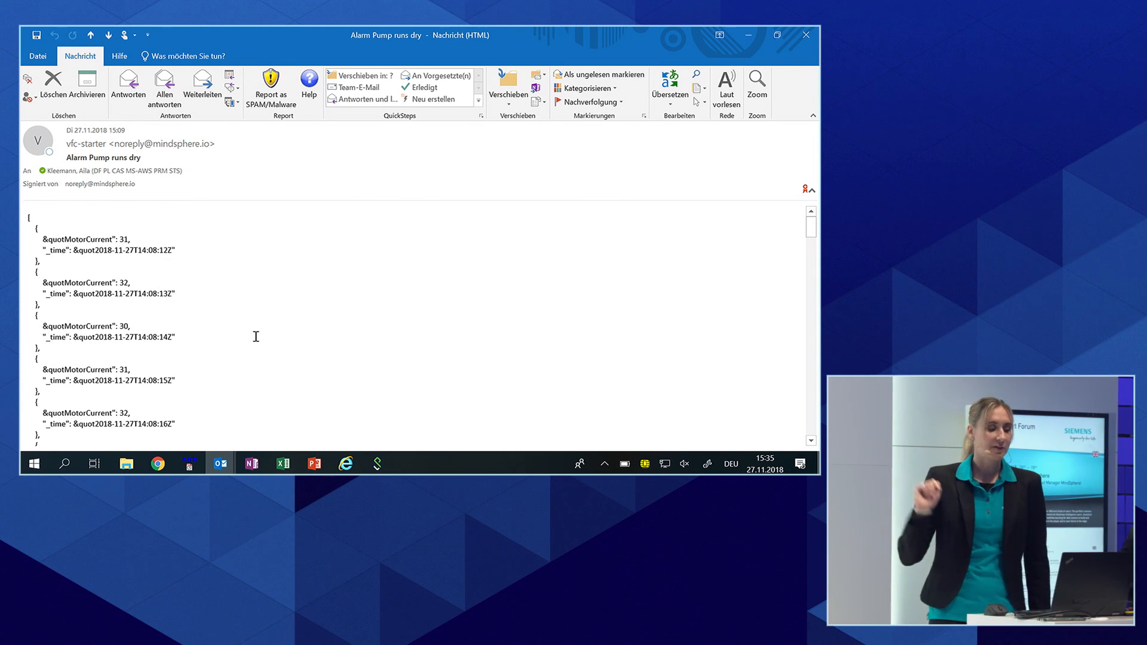